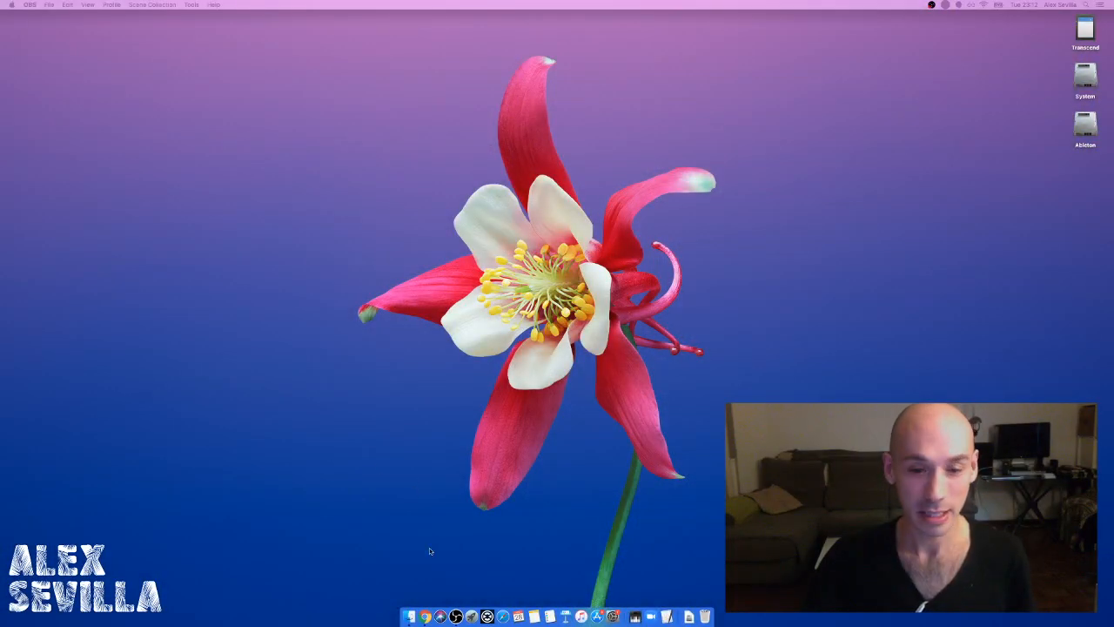
# - Search Google for 'soundflower release' in a new Chrome tab
pyautogui.click(425, 617)
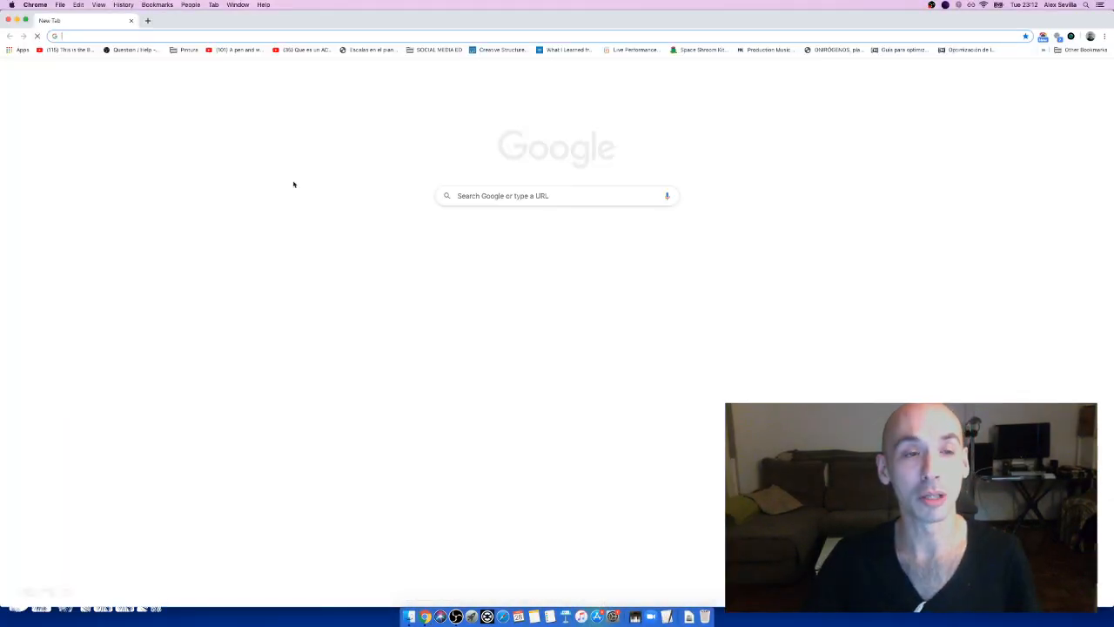
pyautogui.write('soundflower release')
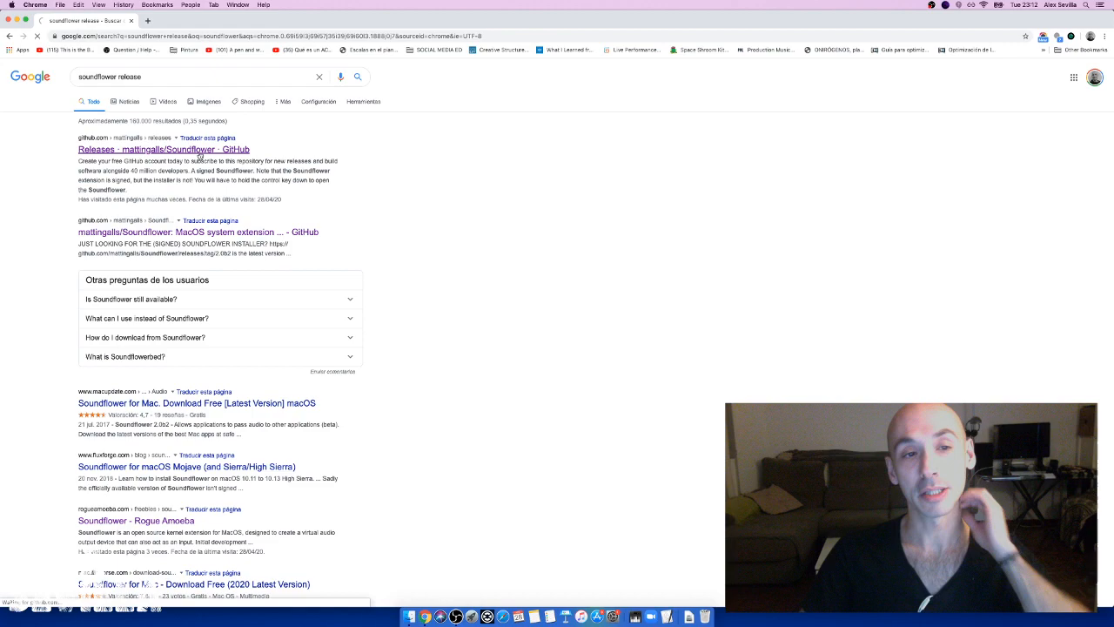
# - Save Soundflower-2.0b2.dmg from the Soundflower GitHub release's Assets to Downloads
pyautogui.click(163, 149)
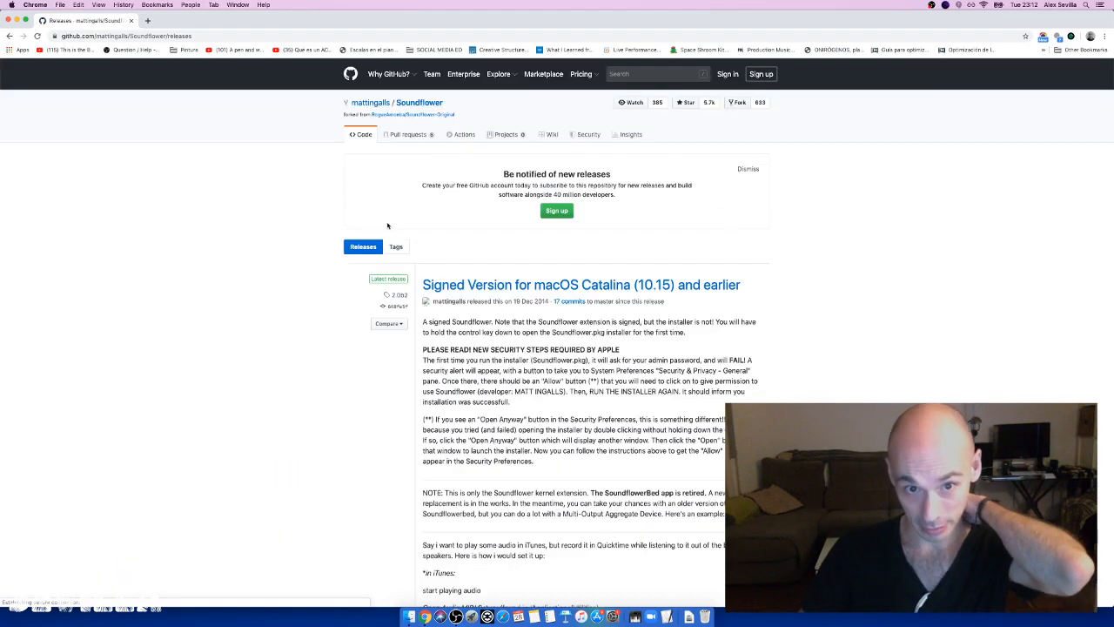
pyautogui.scroll(-3)
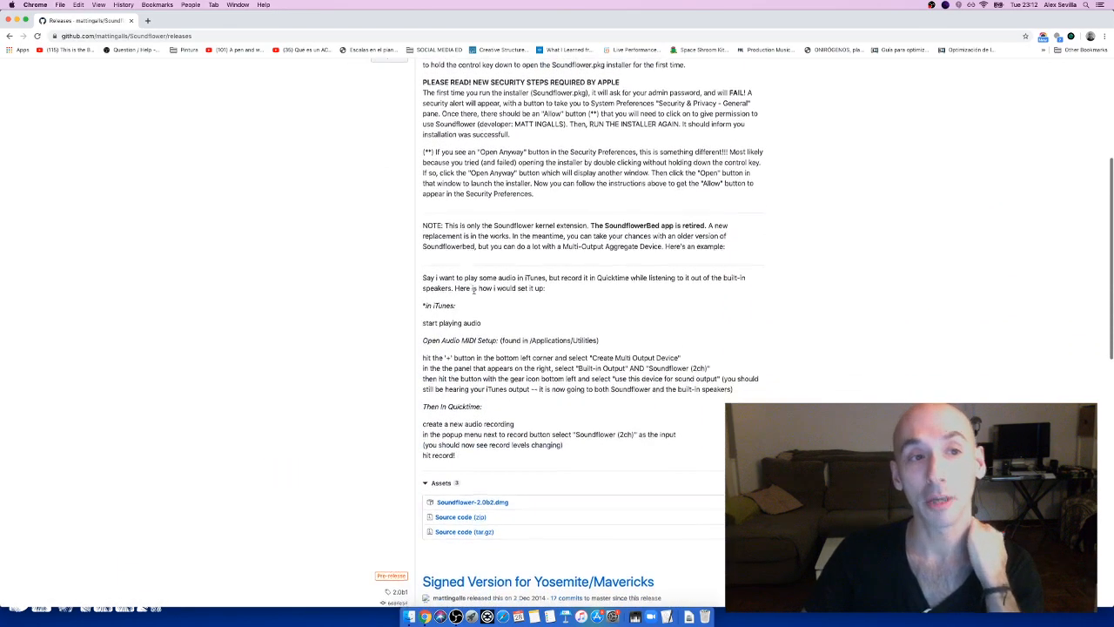
pyautogui.scroll(-3)
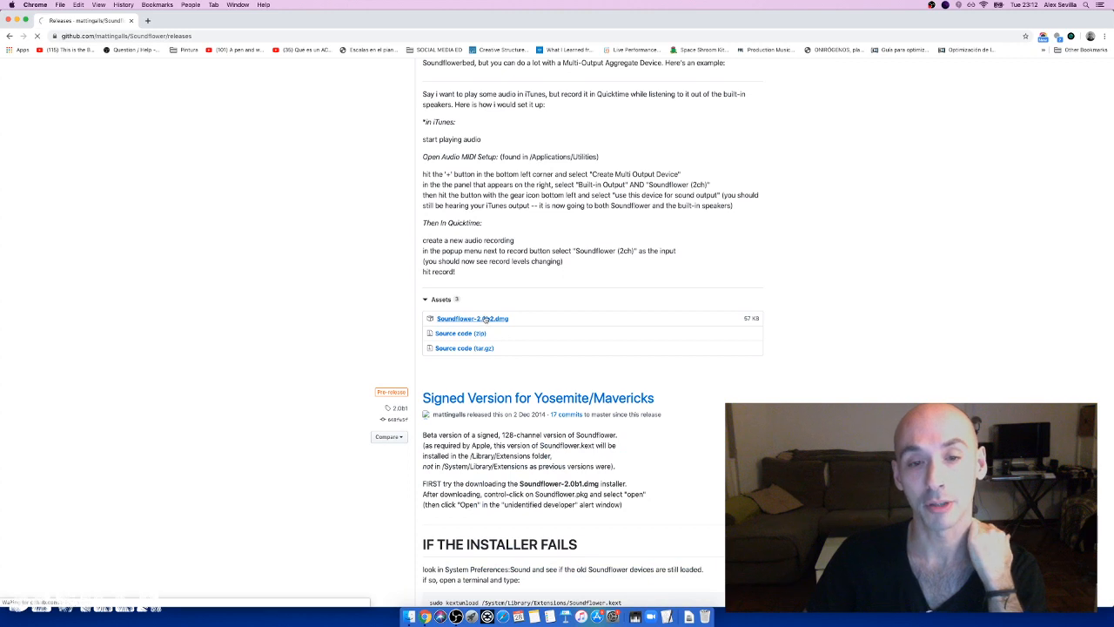
pyautogui.click(473, 317)
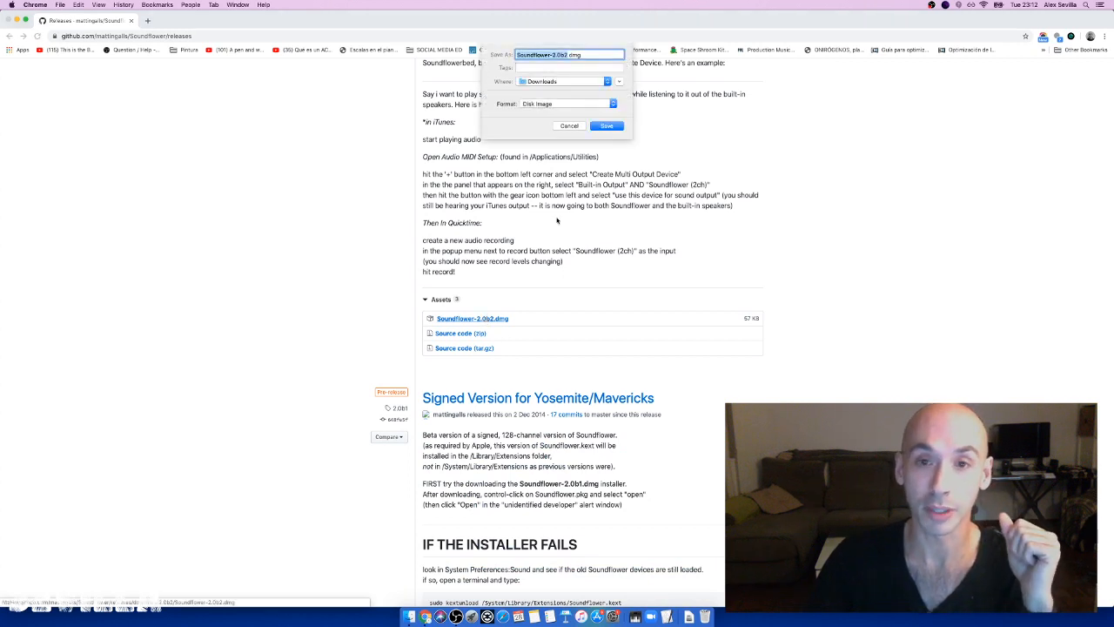
pyautogui.click(606, 125)
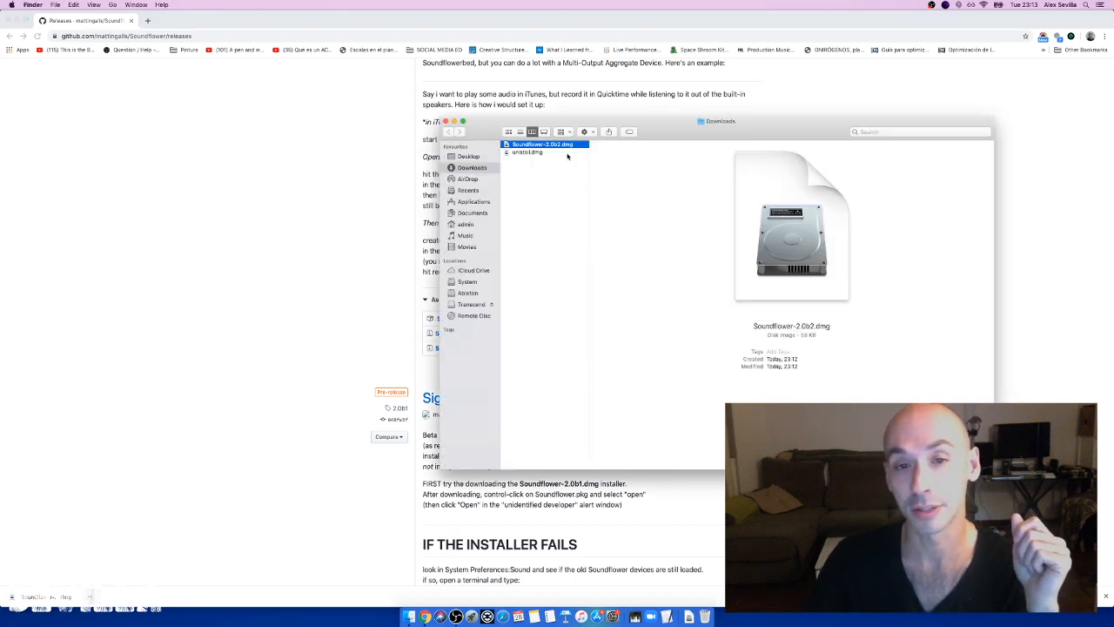
# - Mount Soundflower-2.0b2.dmg and launch System Preferences through Spotlight search
pyautogui.doubleClick(542, 143)
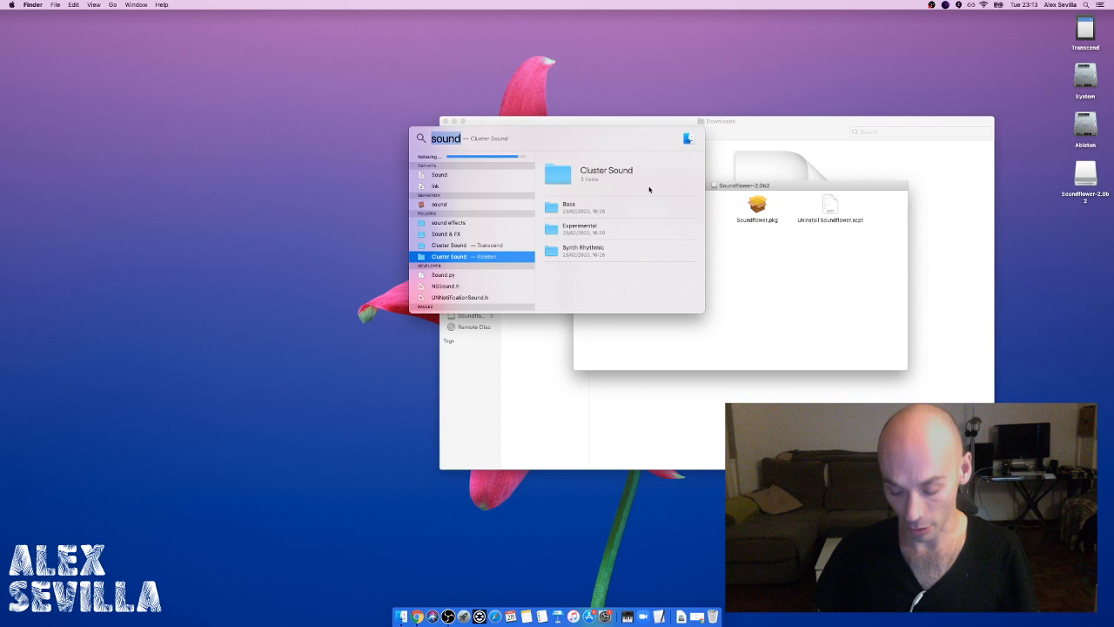
pyautogui.write('user')
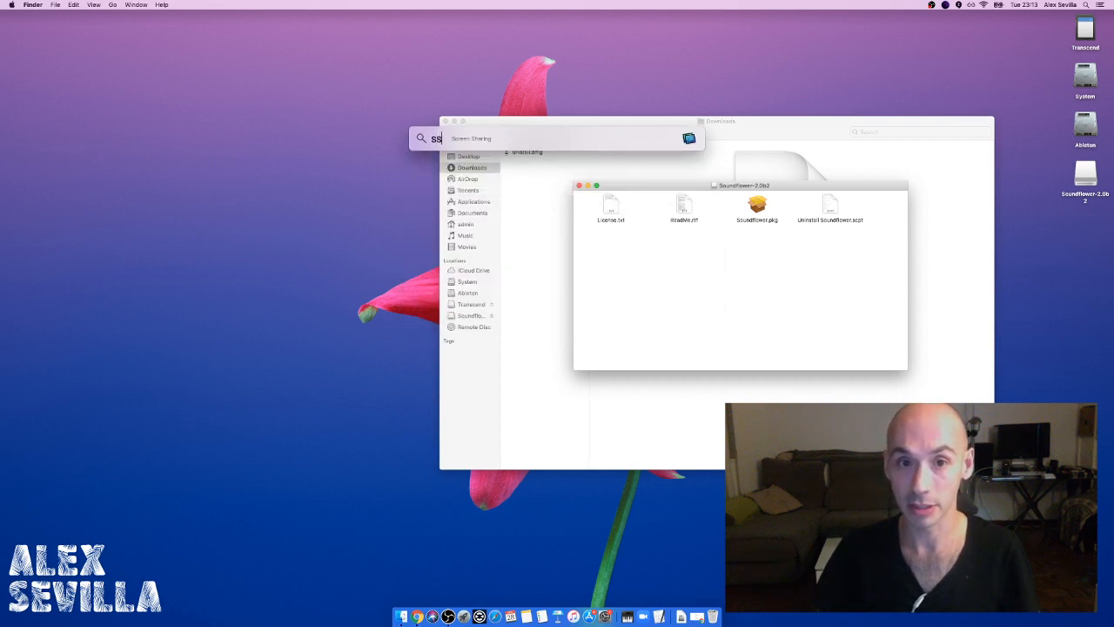
pyautogui.write('system information')
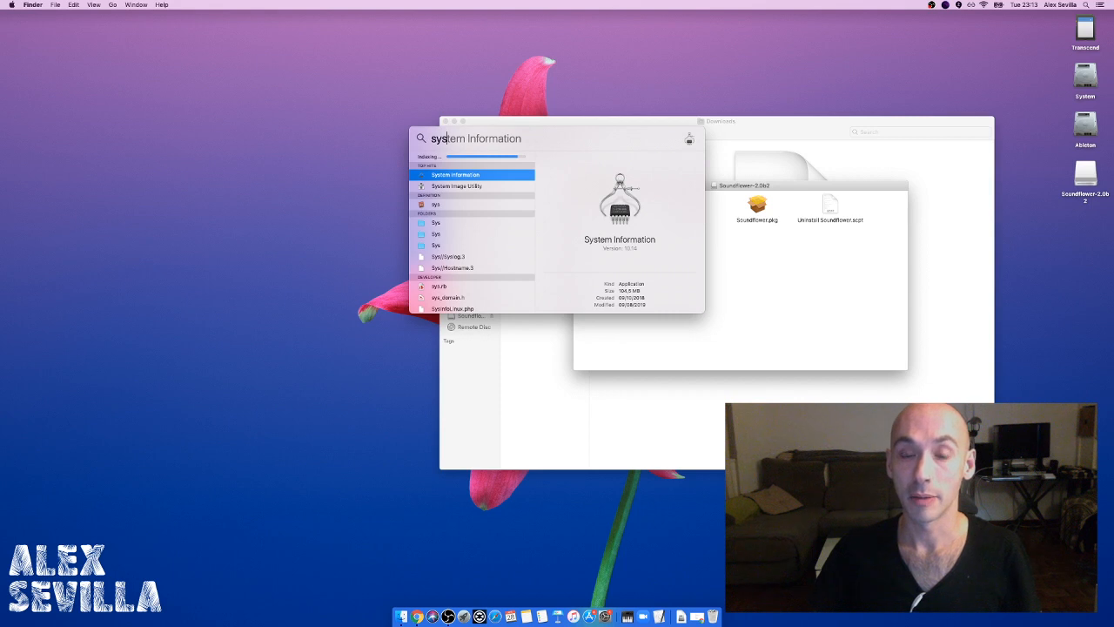
pyautogui.write('preferences')
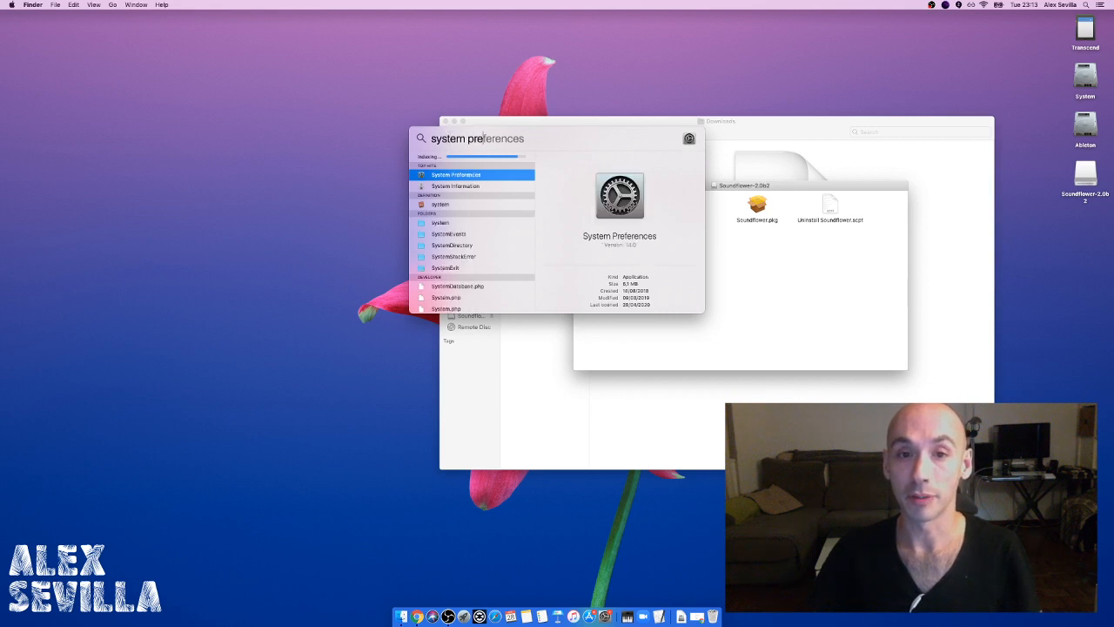
pyautogui.click(457, 174)
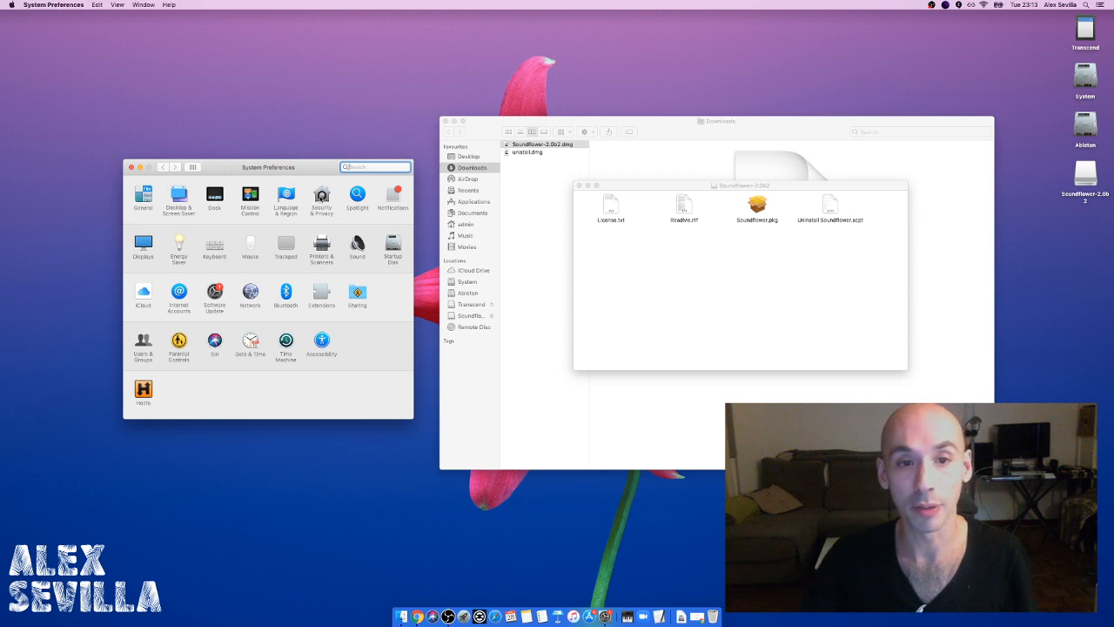
# - Unblock Soundflower.pkg with Open Anyway in Security & Privacy and open its installer
pyautogui.click(321, 195)
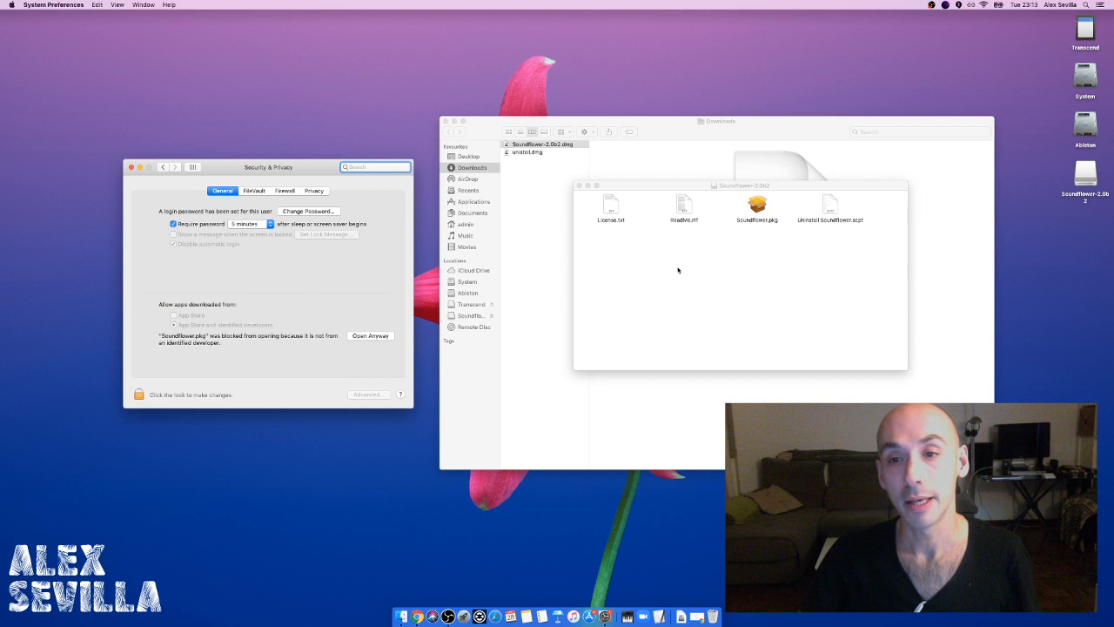
pyautogui.click(756, 205)
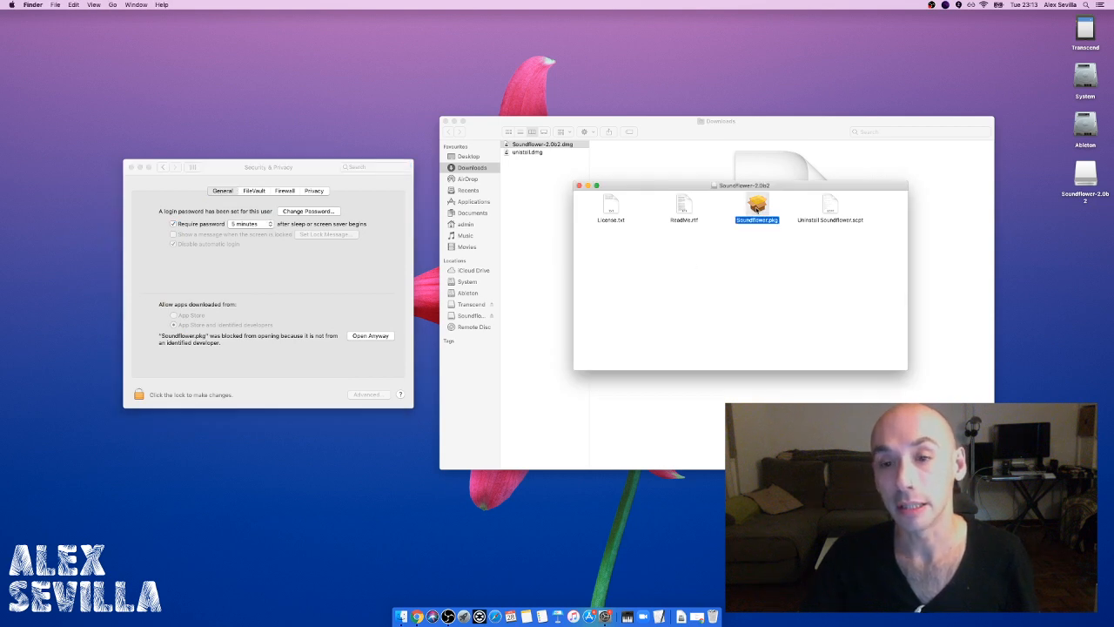
pyautogui.doubleClick(756, 206)
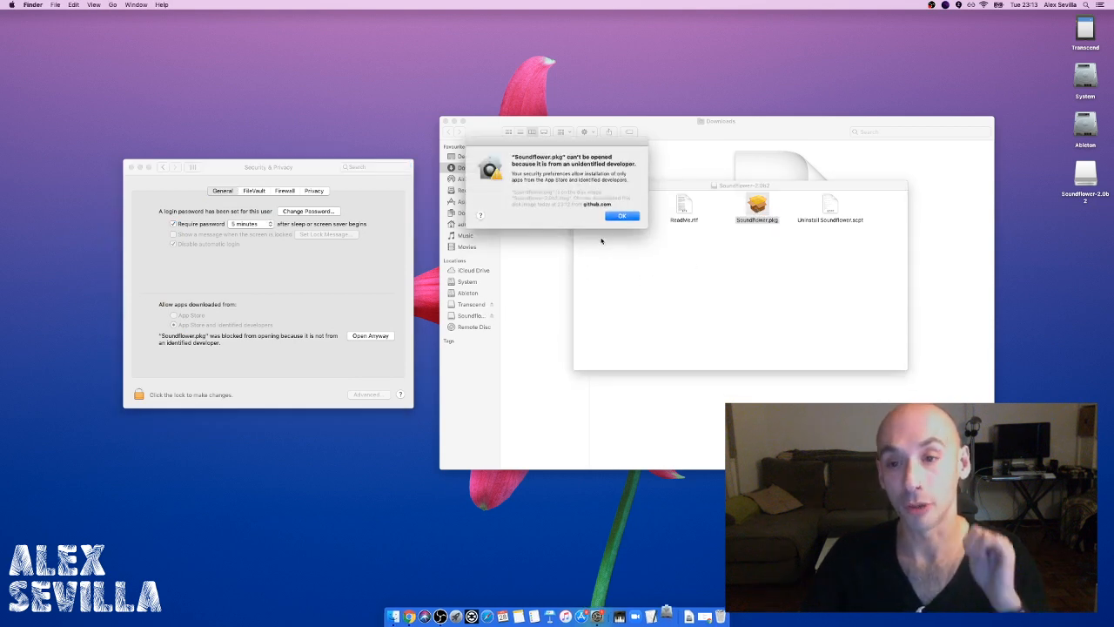
pyautogui.click(623, 215)
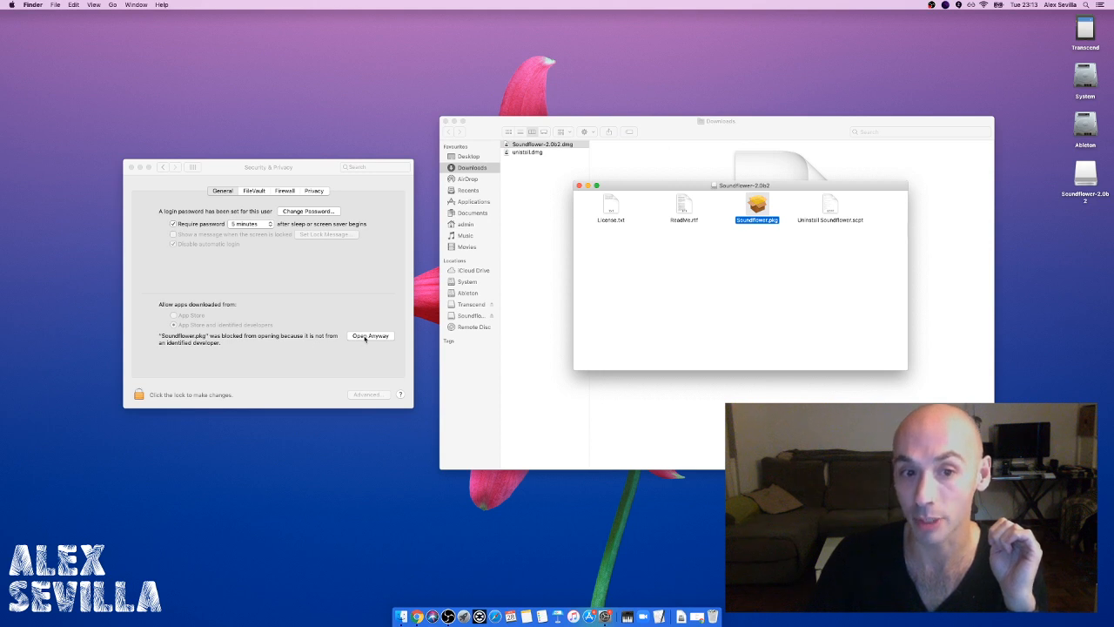
pyautogui.click(370, 335)
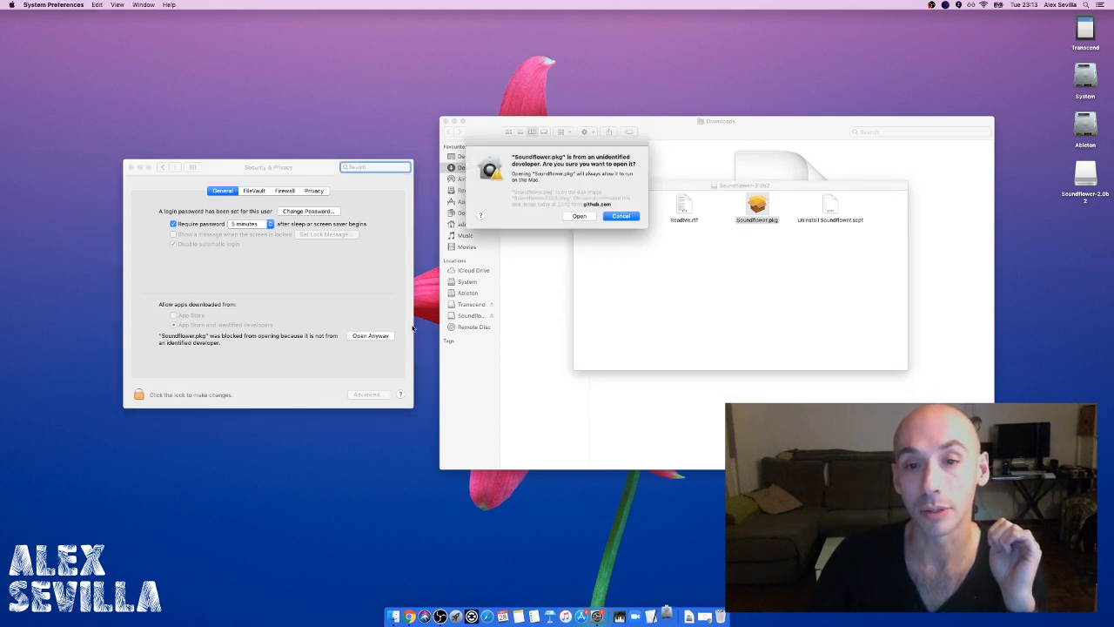
pyautogui.click(578, 216)
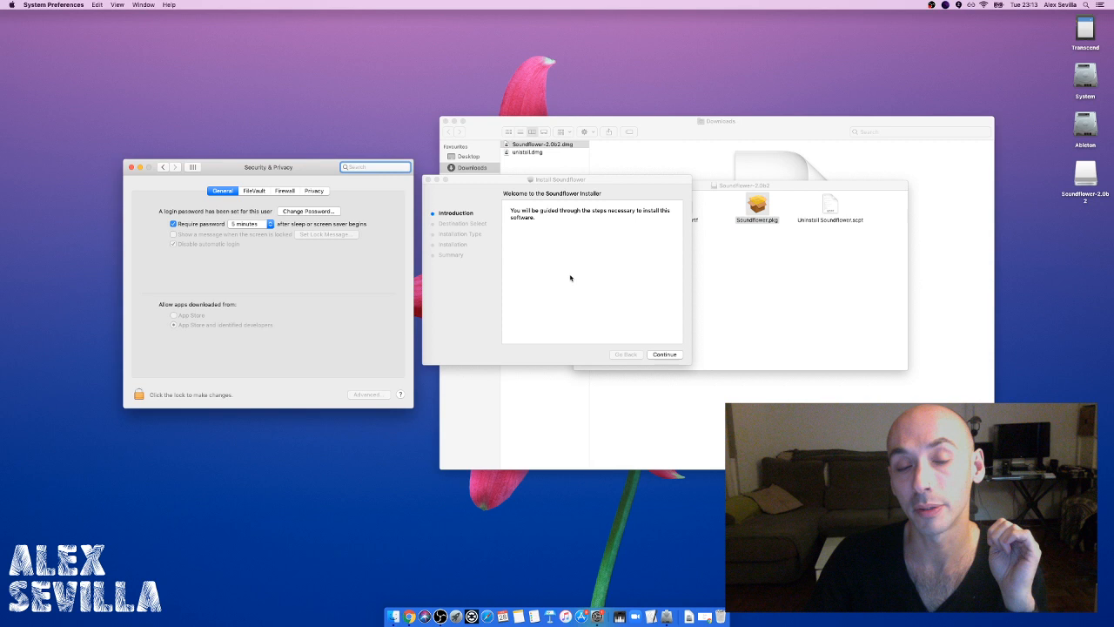
# - Run the standard Soundflower install on System, authorizing with the admin password
pyautogui.click(663, 354)
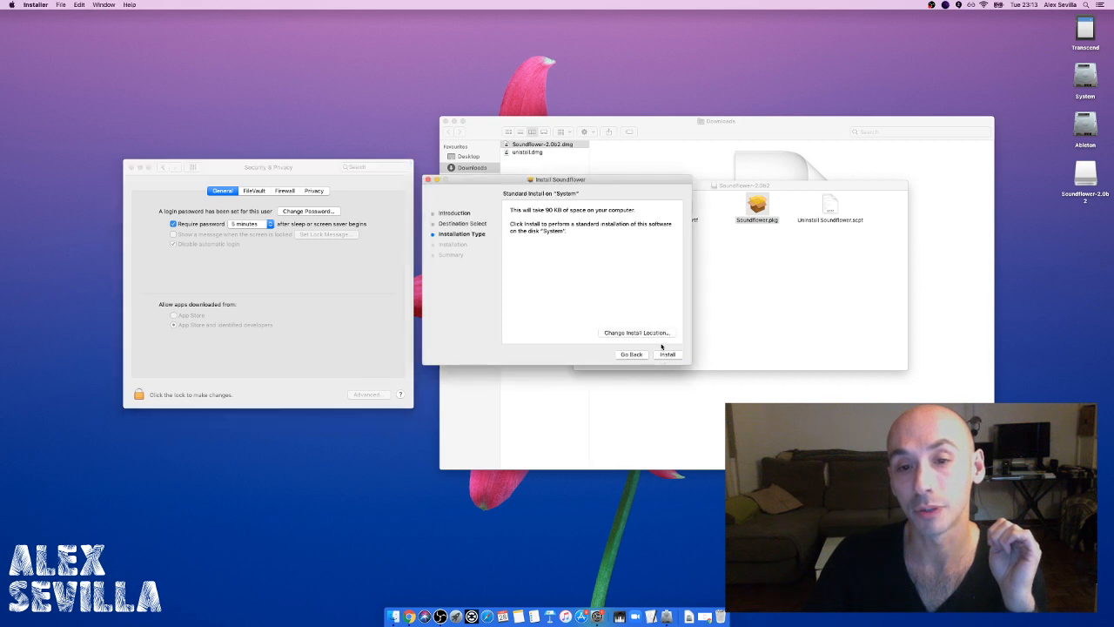
pyautogui.click(666, 355)
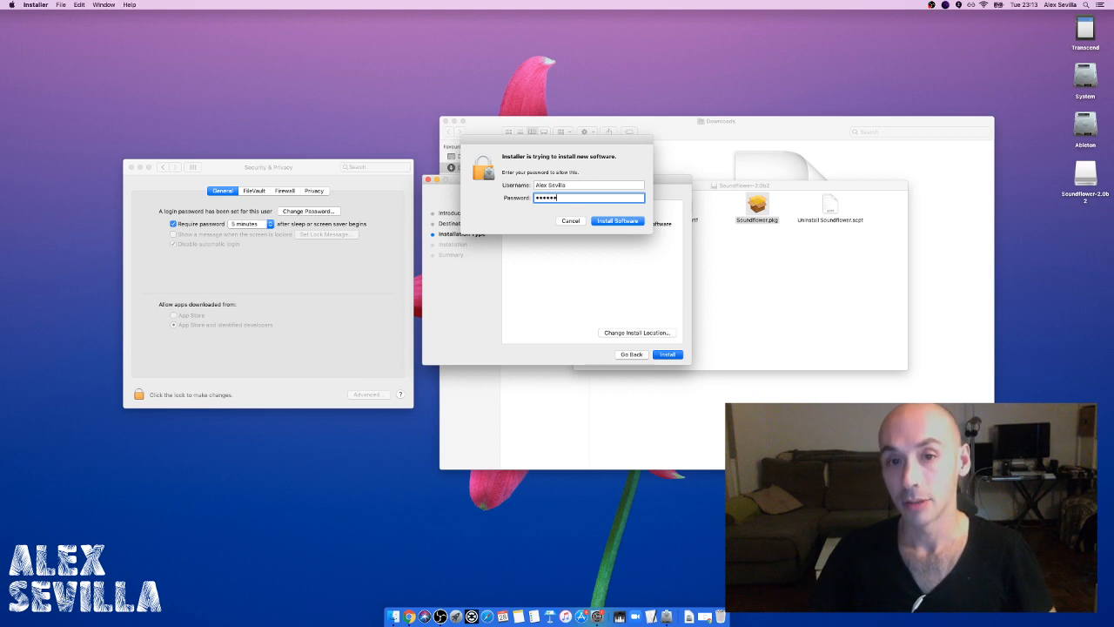
pyautogui.write('••••')
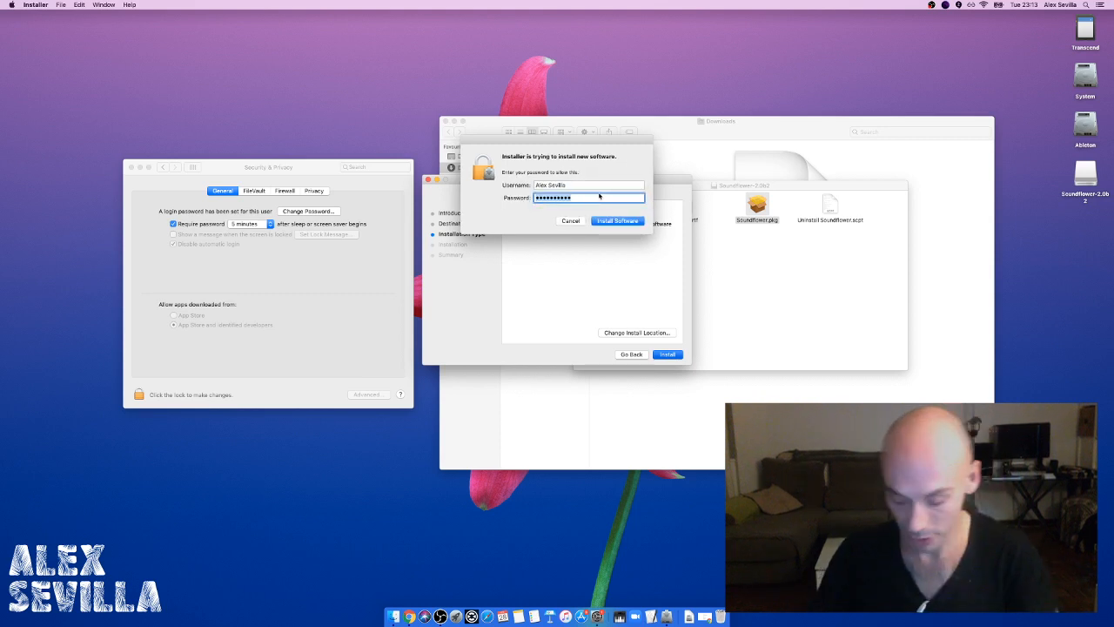
pyautogui.click(617, 220)
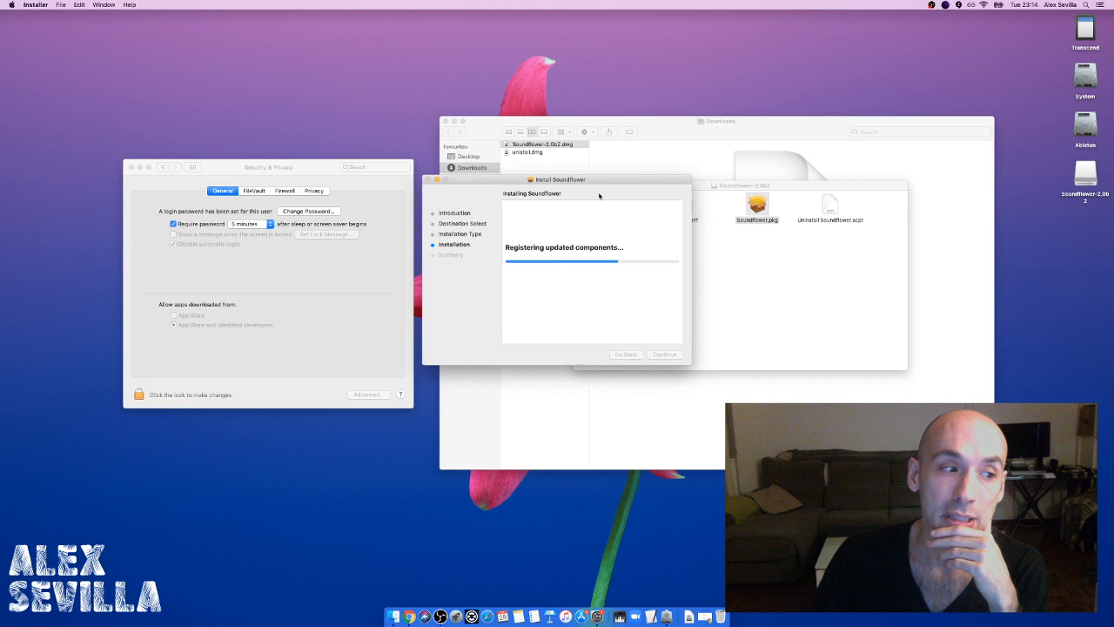
pyautogui.moveTo(486, 377)
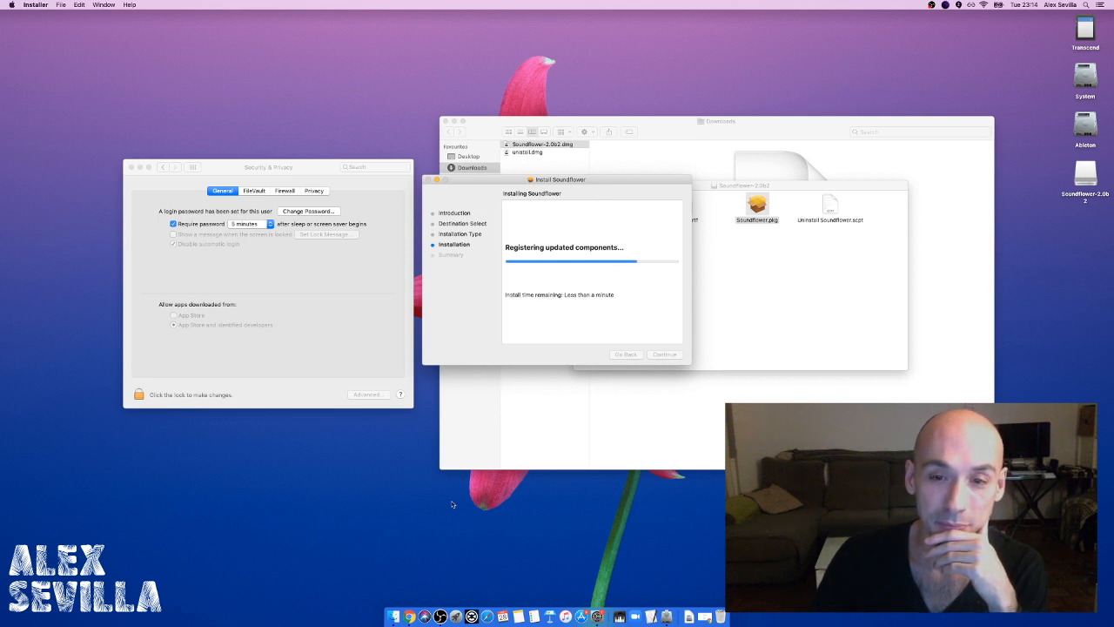
pyautogui.moveTo(409, 617)
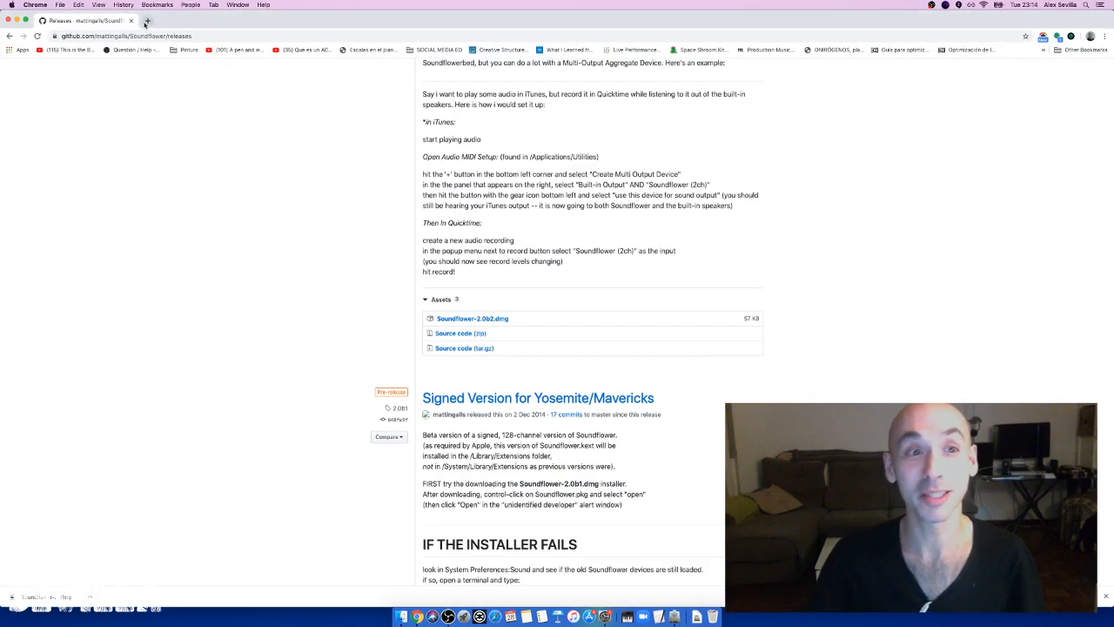
# - Google 'alex sevilla' in a new tab and open the Ecstatic Dance Mixcloud profile
pyautogui.click(252, 20)
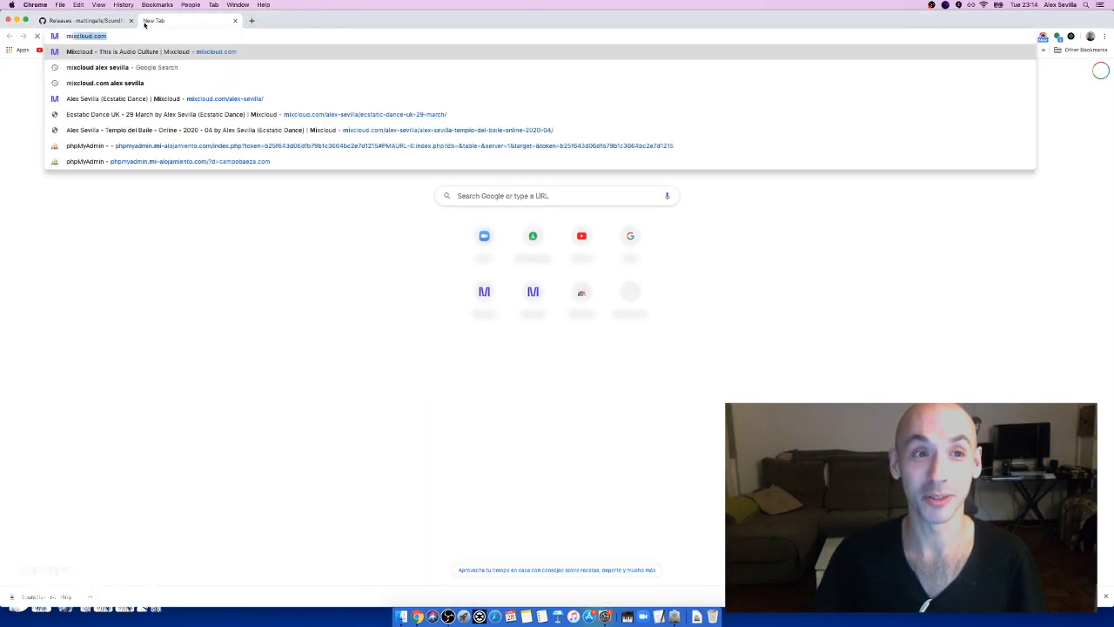
pyautogui.write('alex sevilla')
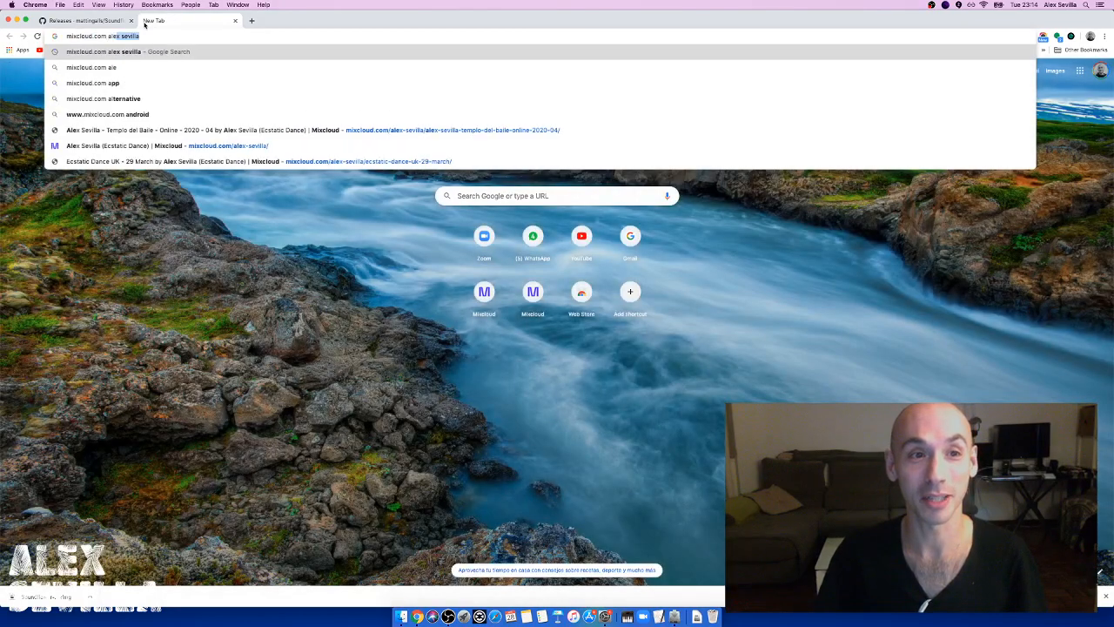
pyautogui.press('Return')
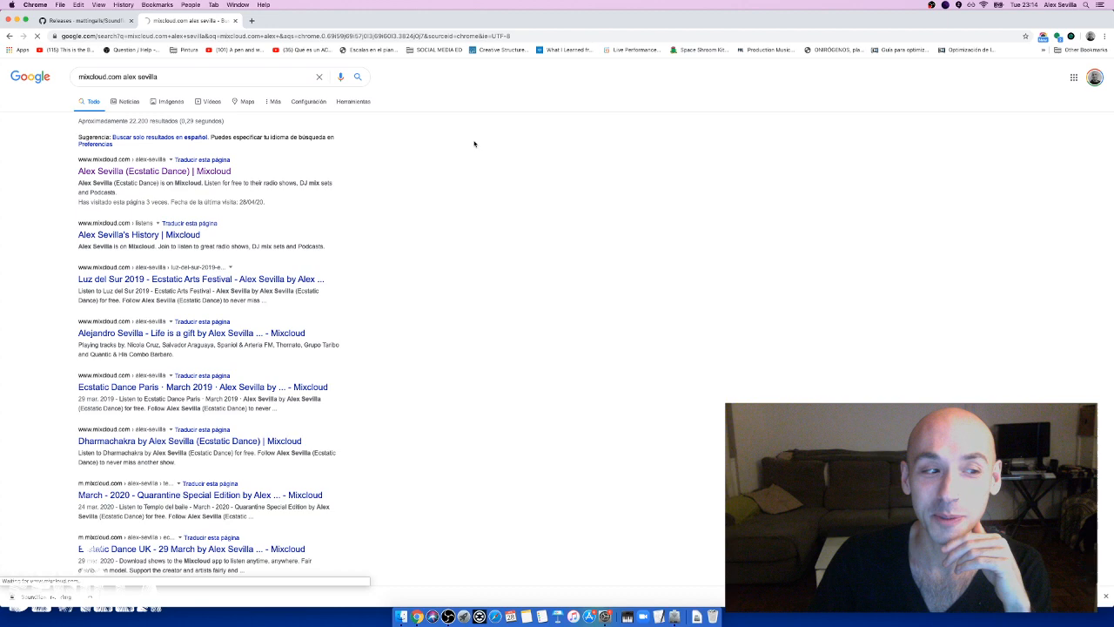
pyautogui.click(154, 170)
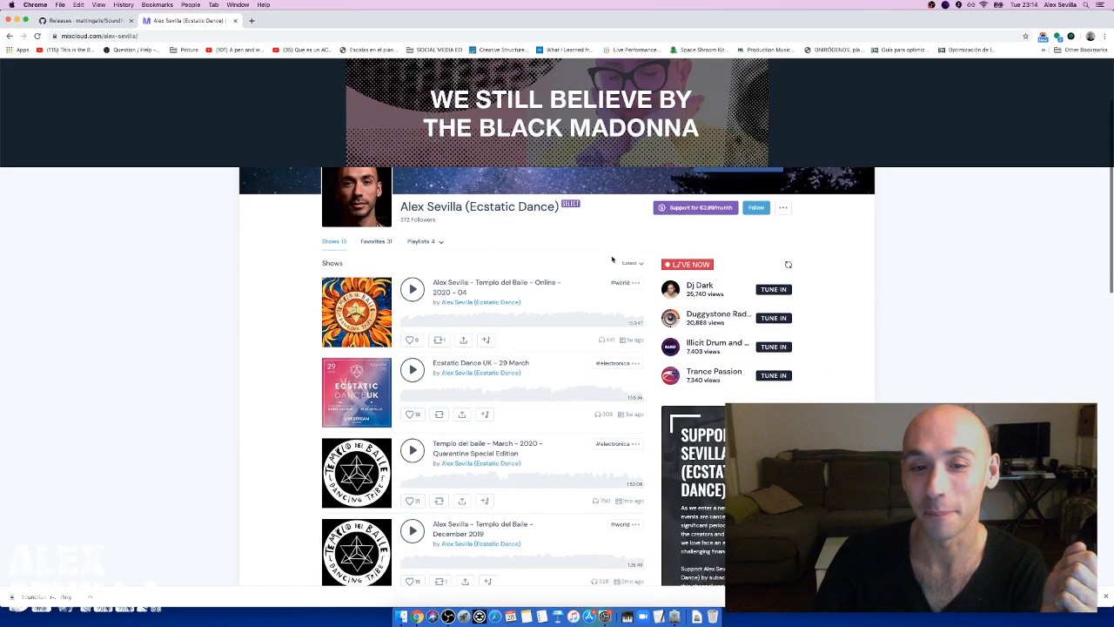
pyautogui.scroll(3)
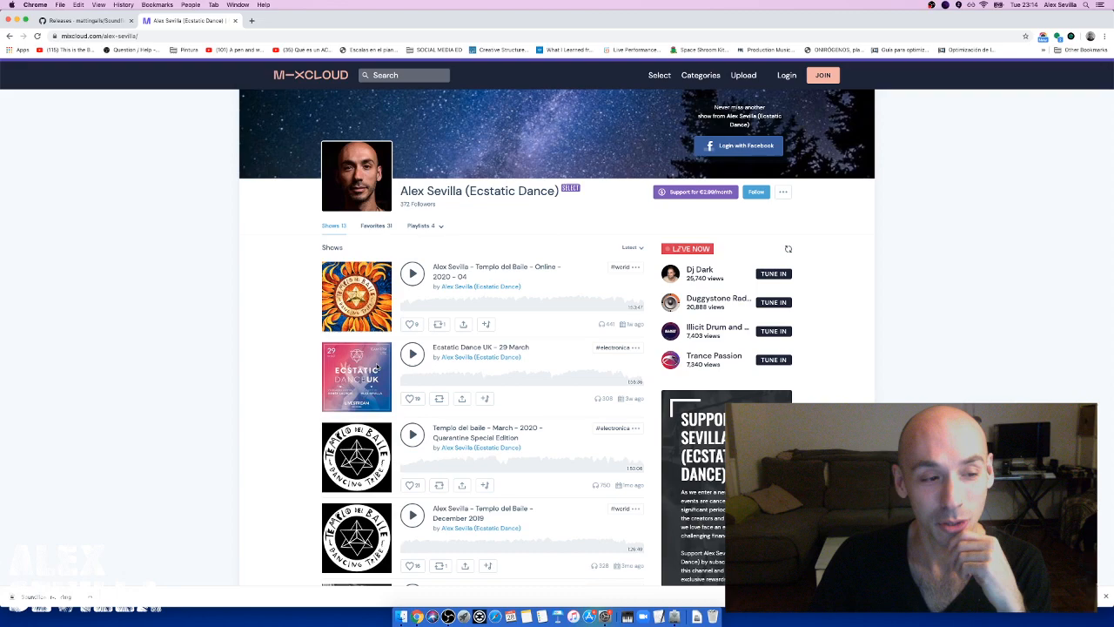
pyautogui.scroll(-3)
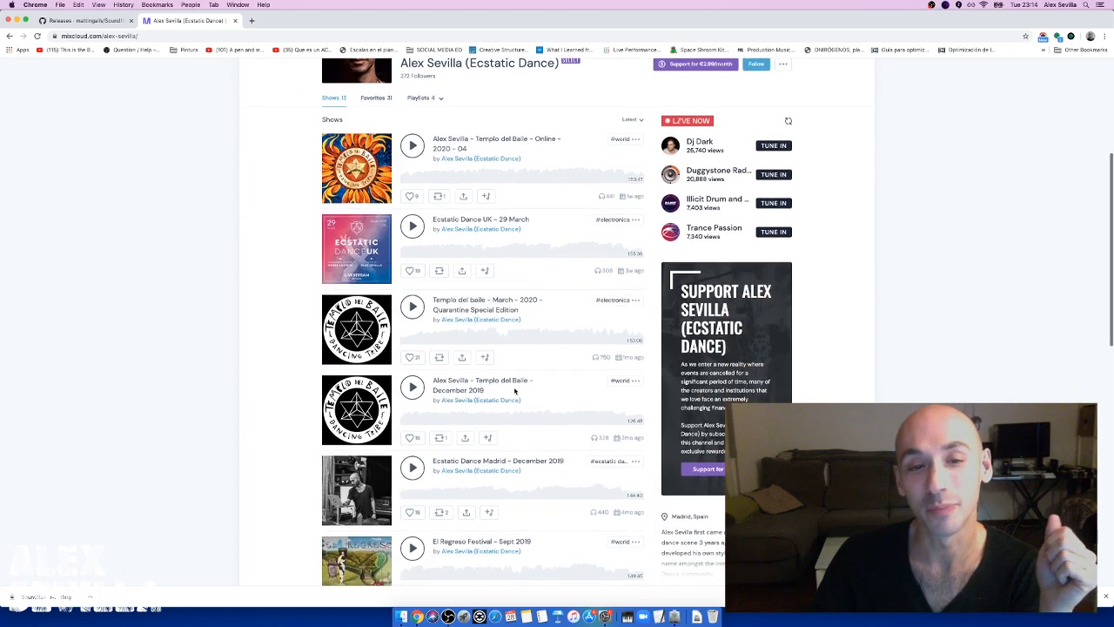
pyautogui.scroll(-3)
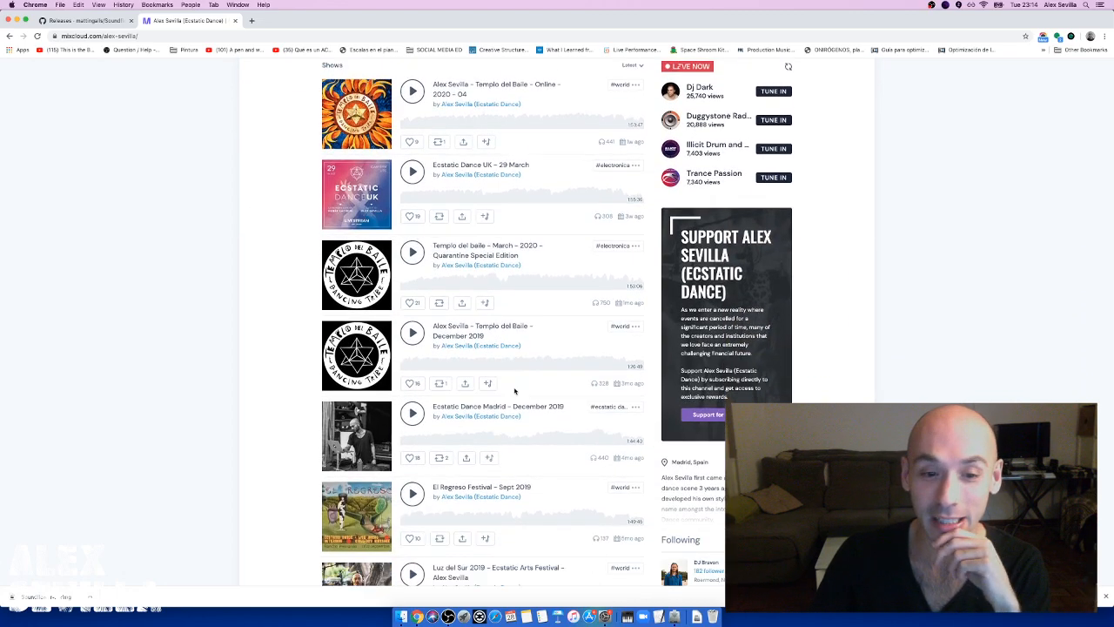
pyautogui.scroll(-3)
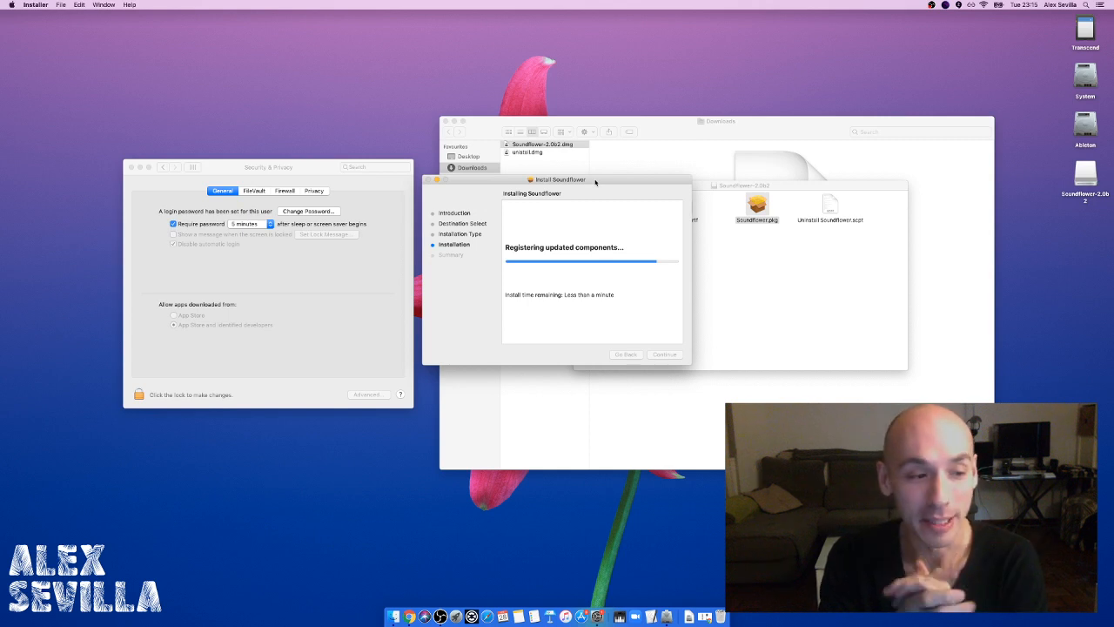
pyautogui.moveTo(242, 155)
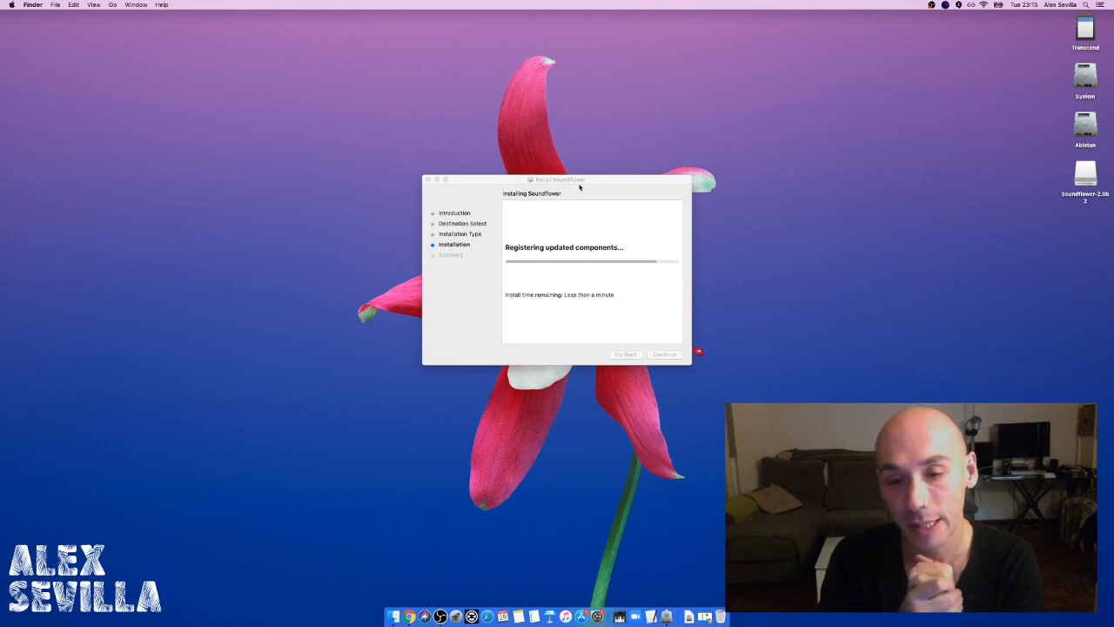
pyautogui.moveTo(679, 198)
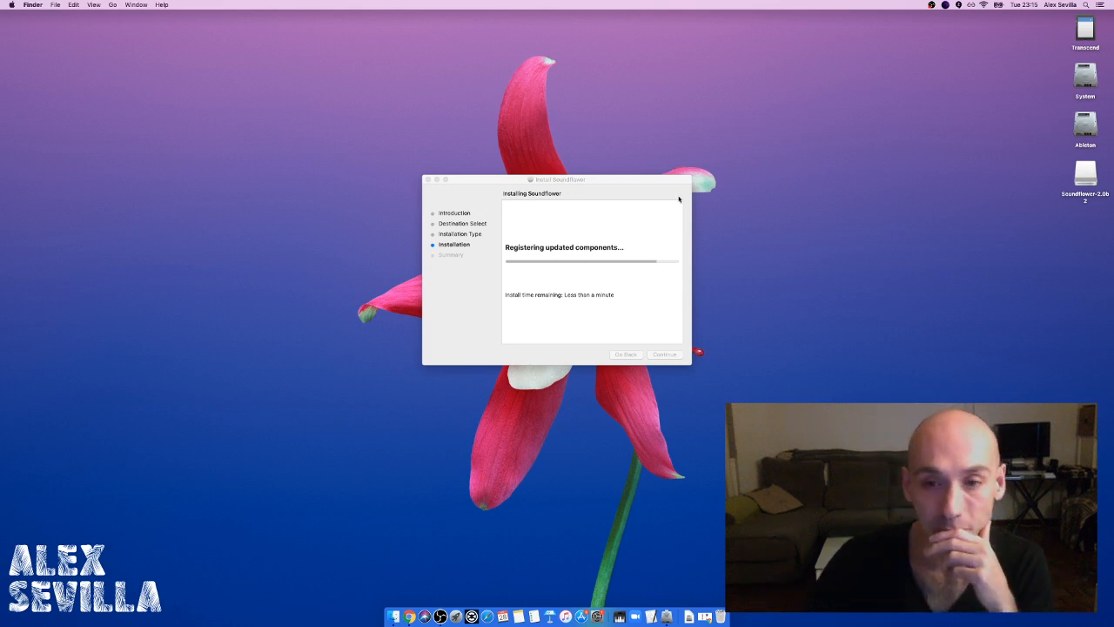
# - Drag the Install Soundflower window over to the left of the screen
pyautogui.moveTo(557, 179); pyautogui.dragTo(287, 167)
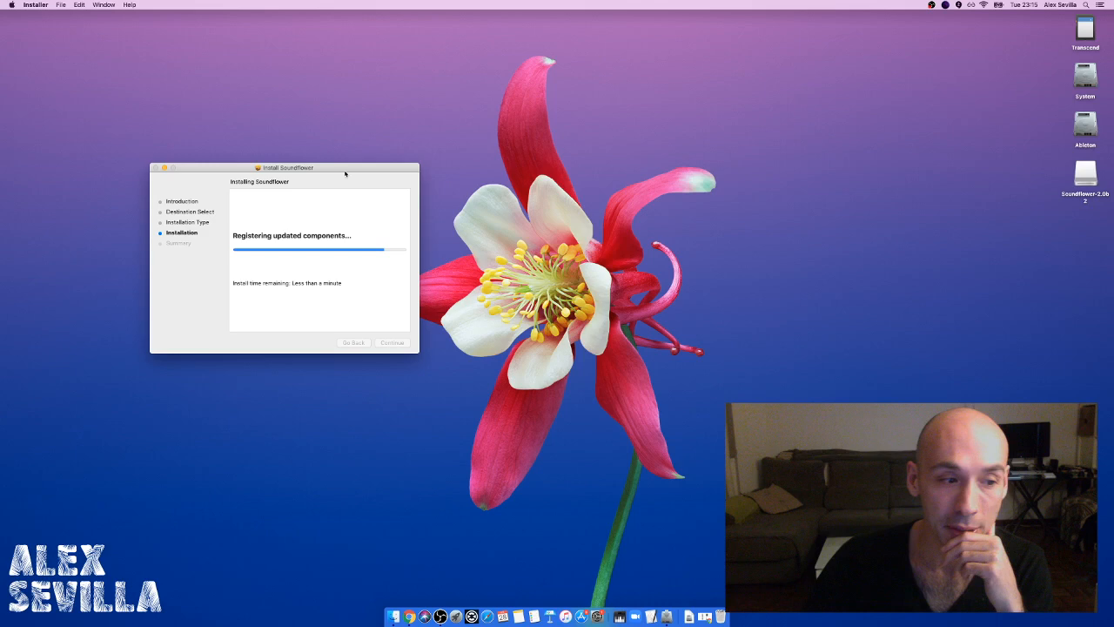
pyautogui.moveTo(496, 524)
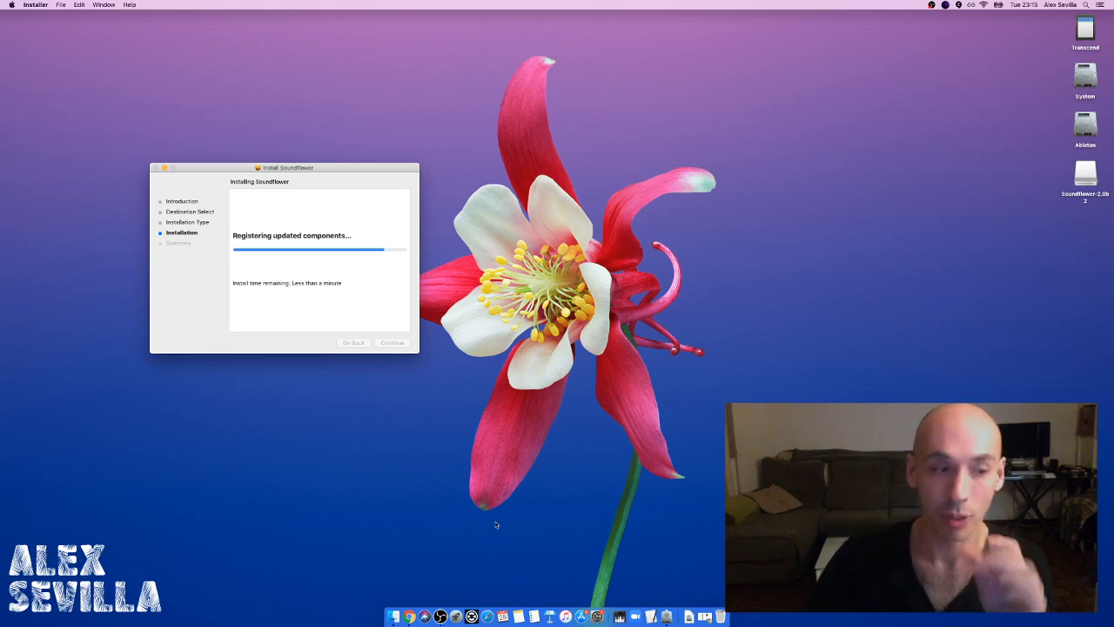
pyautogui.moveTo(409, 583)
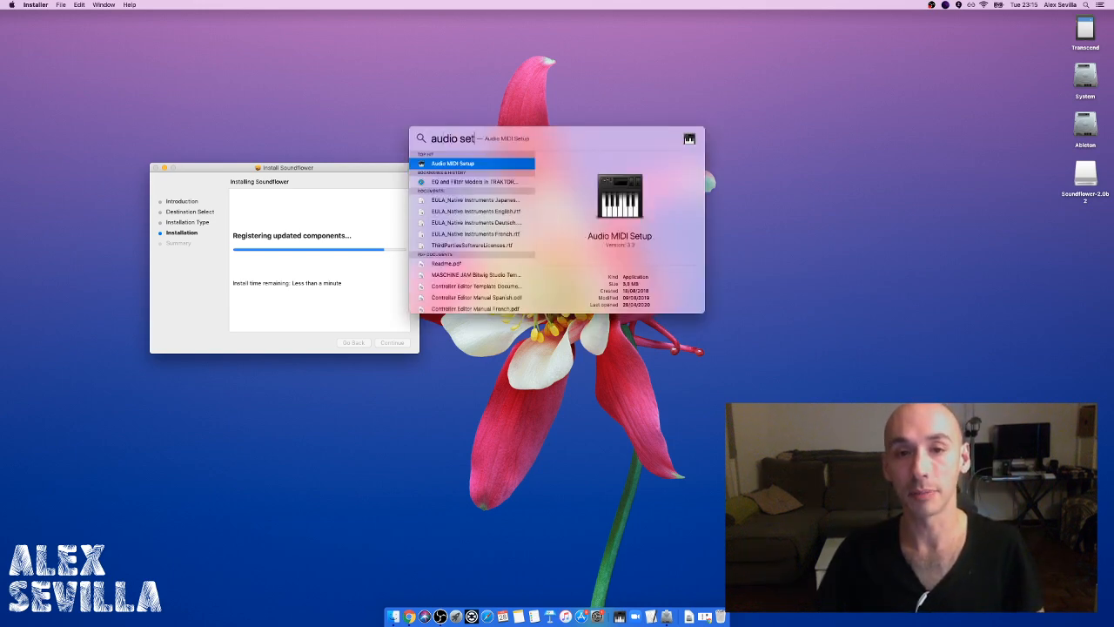
# - Launch Audio MIDI Setup from Spotlight and focus its Audio Devices window
pyautogui.click(451, 163)
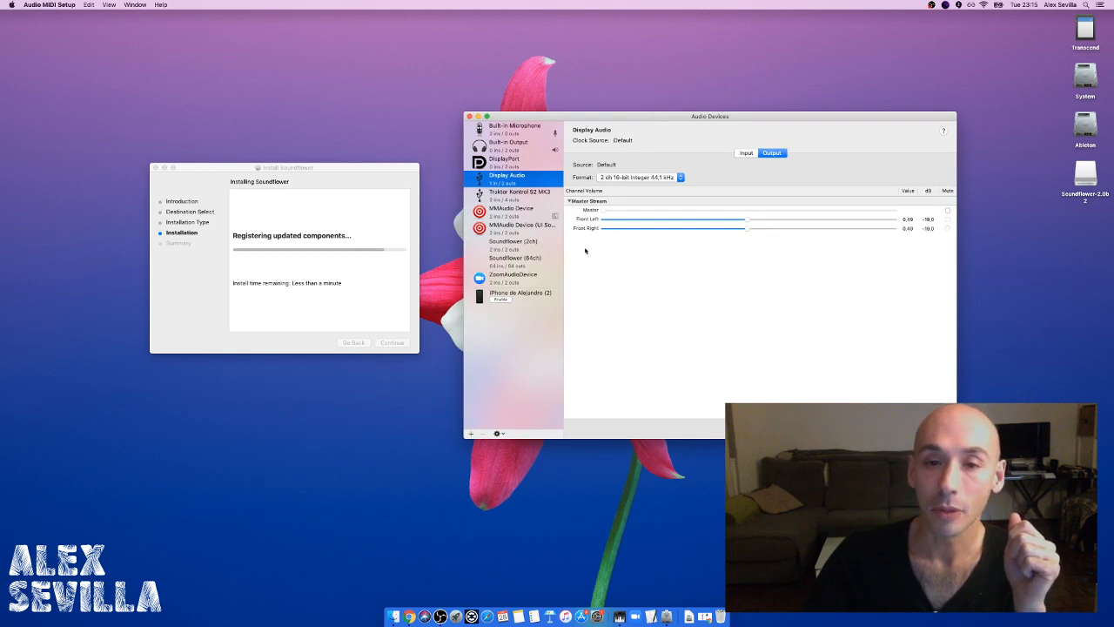
pyautogui.moveTo(596, 297)
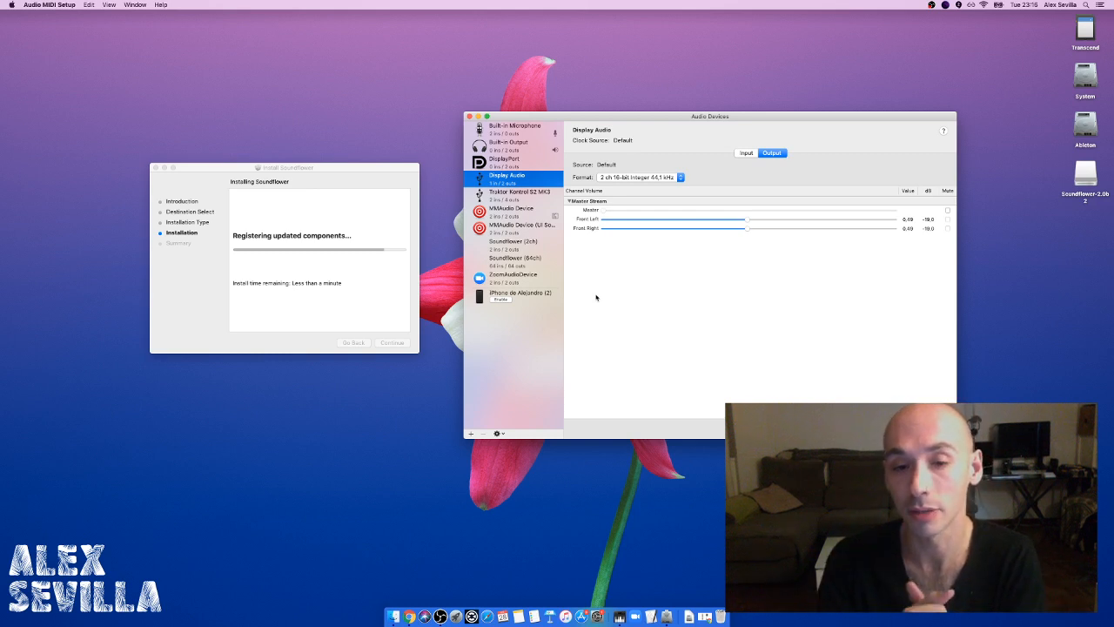
pyautogui.moveTo(396, 339)
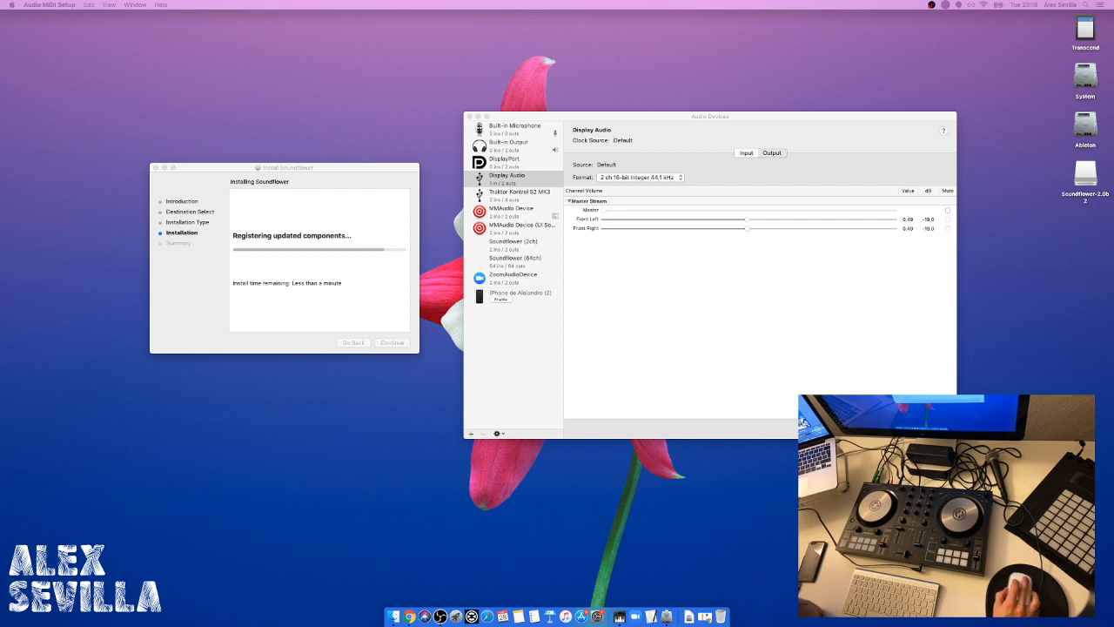
pyautogui.click(772, 152)
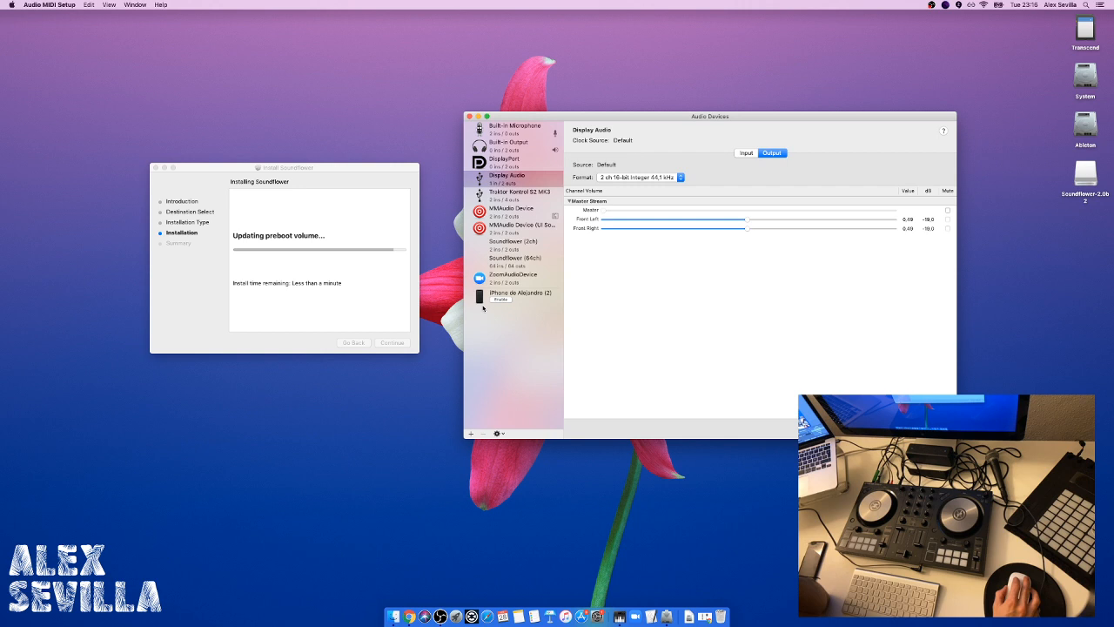
pyautogui.moveTo(451, 283)
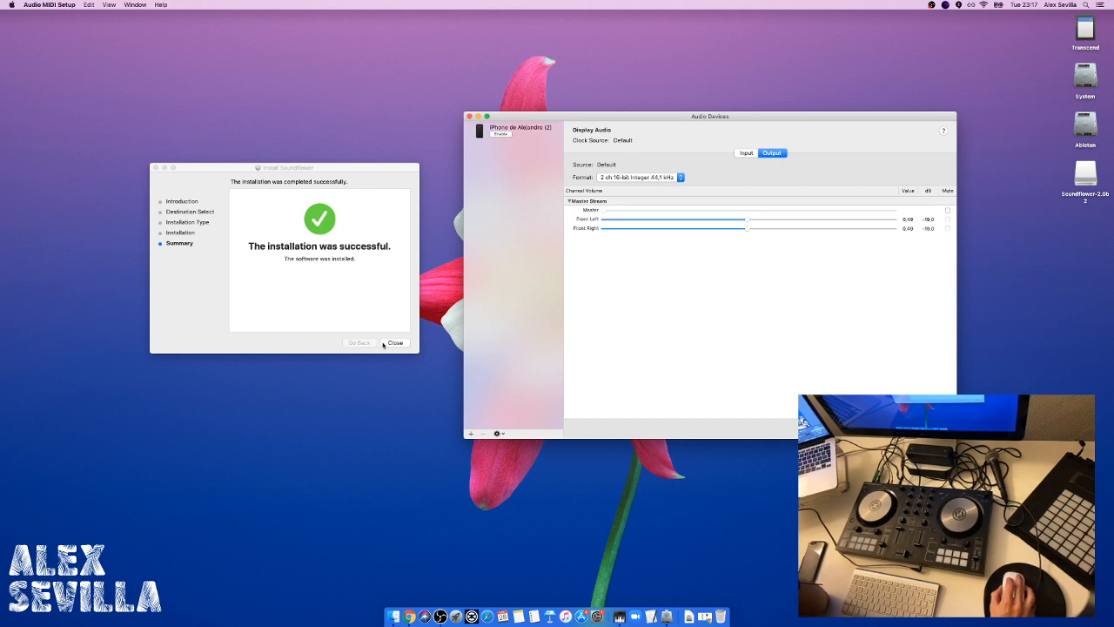
# - Close the completed Soundflower installer and bring up Audio MIDI Setup's add-device menu
pyautogui.click(395, 342)
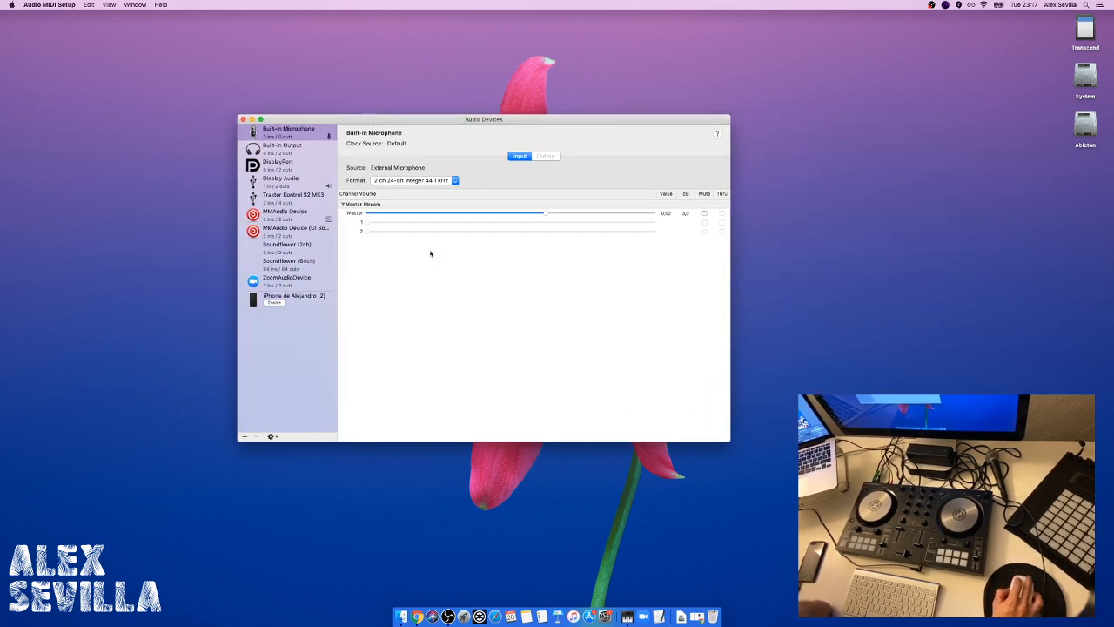
pyautogui.click(271, 436)
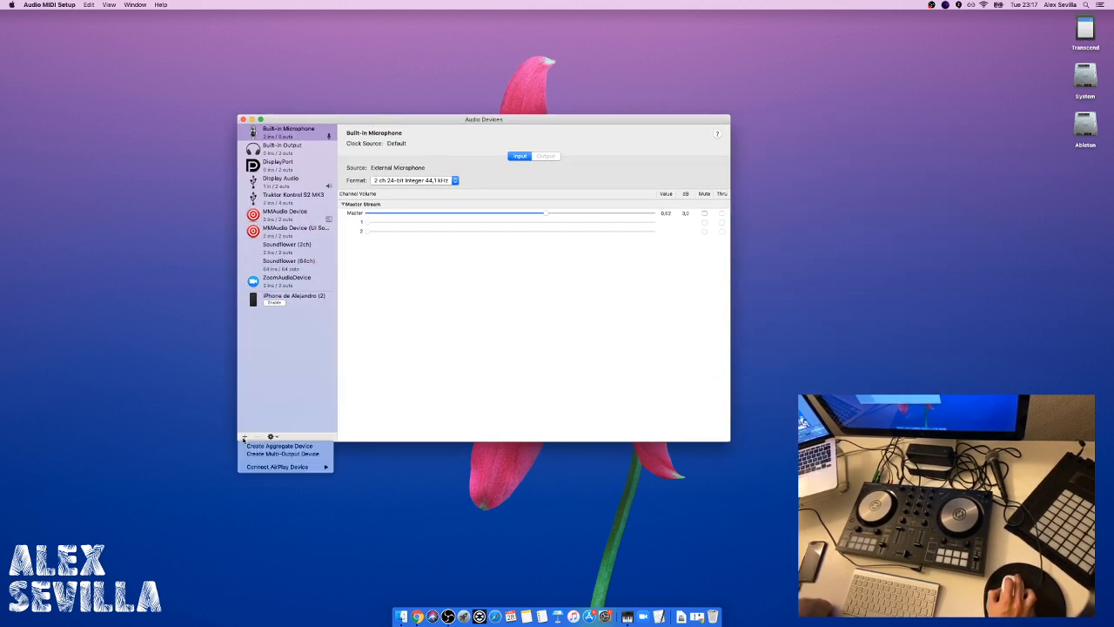
# - Build an aggregate device from Traktor Kontrol S2 MK3 and Soundflower (2ch) with Soundflower drift correction on
pyautogui.click(279, 445)
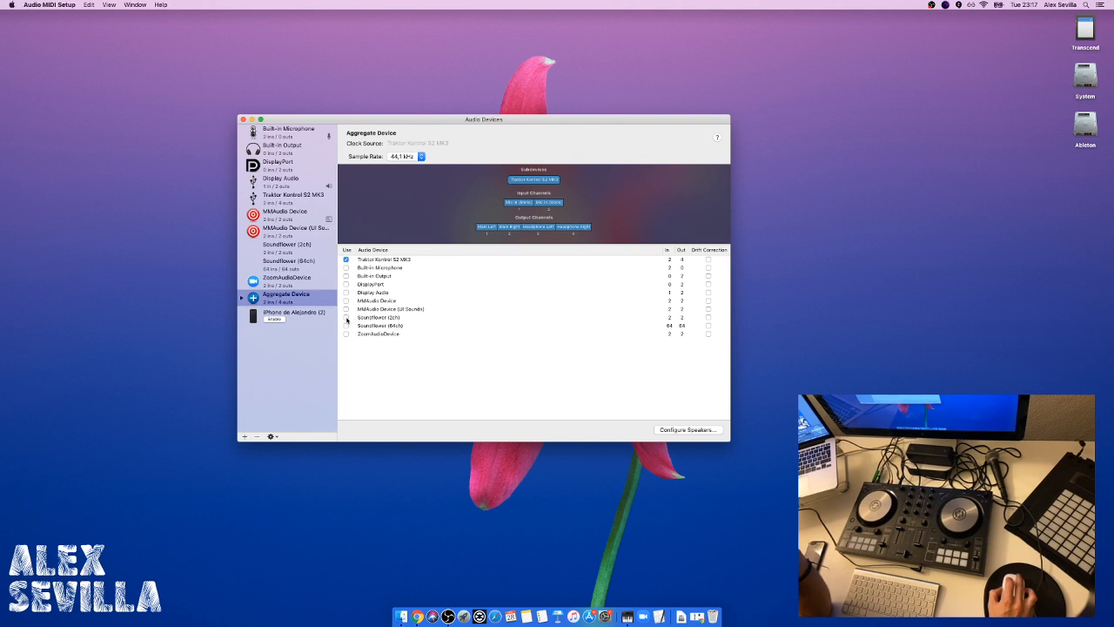
pyautogui.click(347, 268)
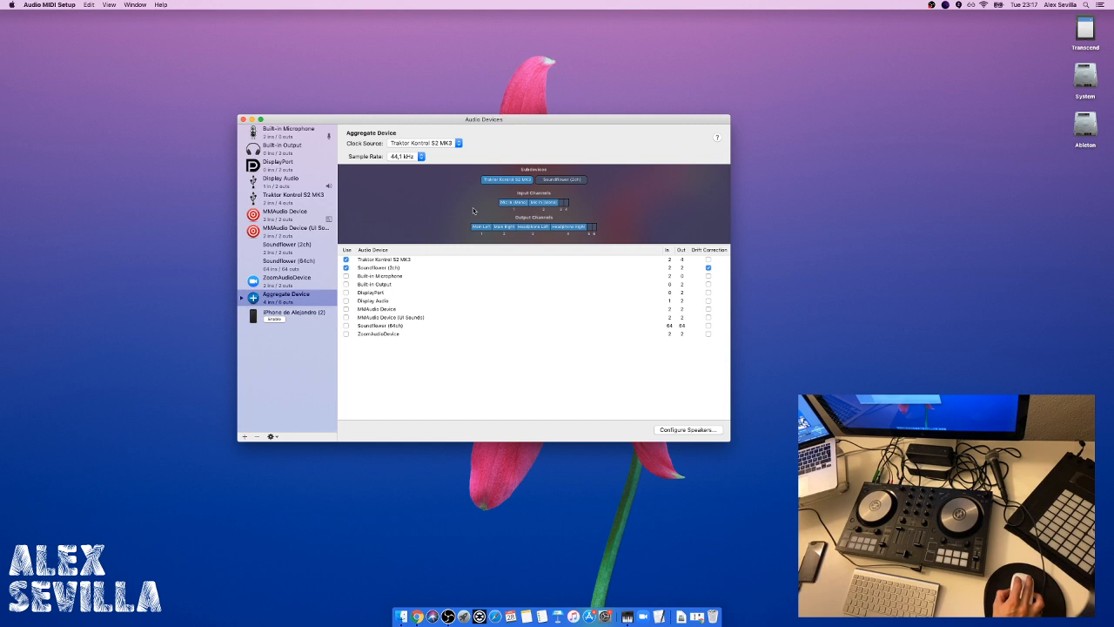
pyautogui.click(708, 259)
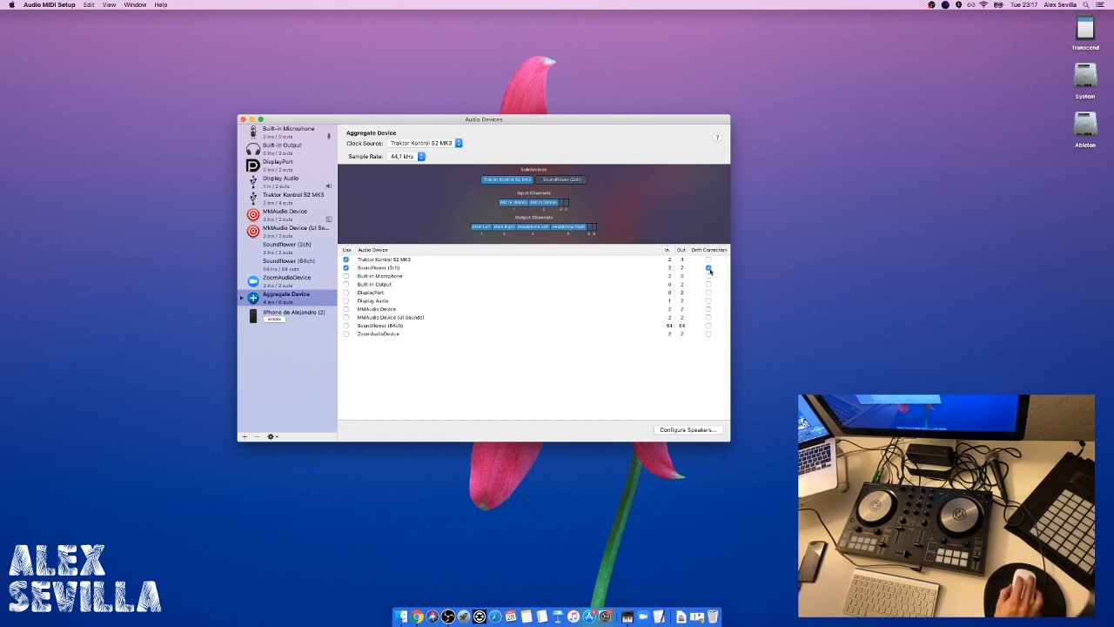
pyautogui.click(708, 267)
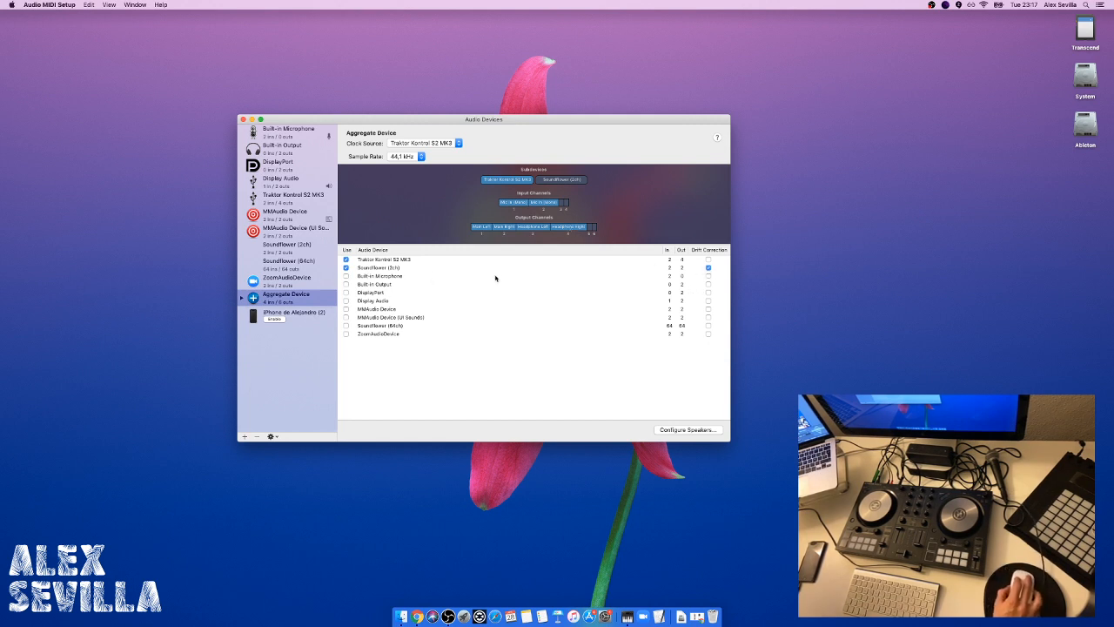
pyautogui.moveTo(354, 238)
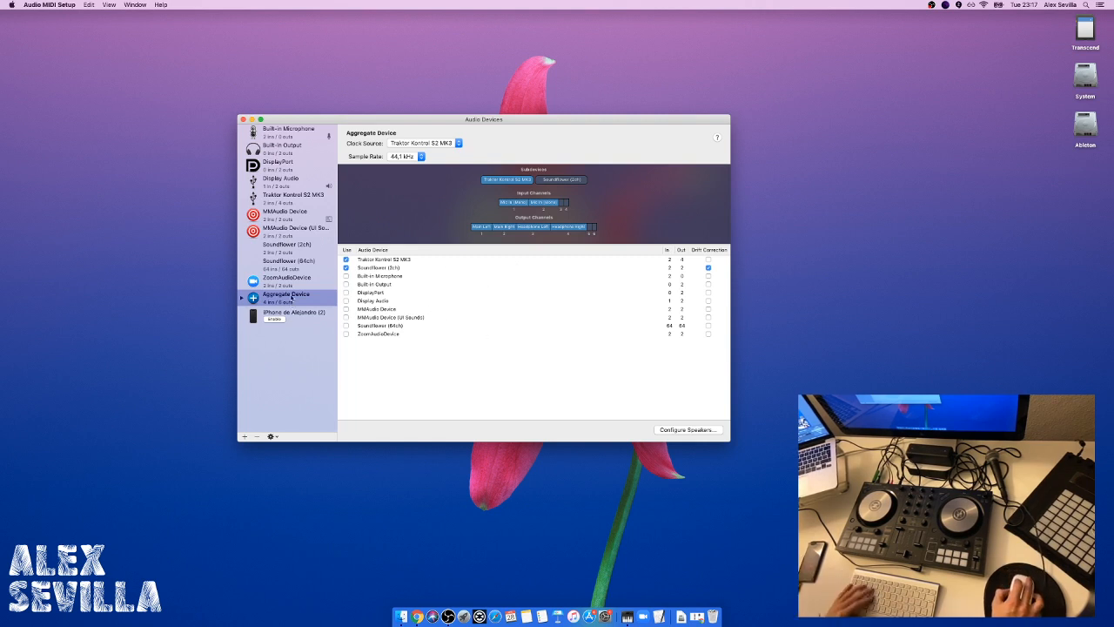
# - Rename the Aggregate Device to 'Traktor S2 Streaming' and launch Traktor from the Dock
pyautogui.doubleClick(283, 293)
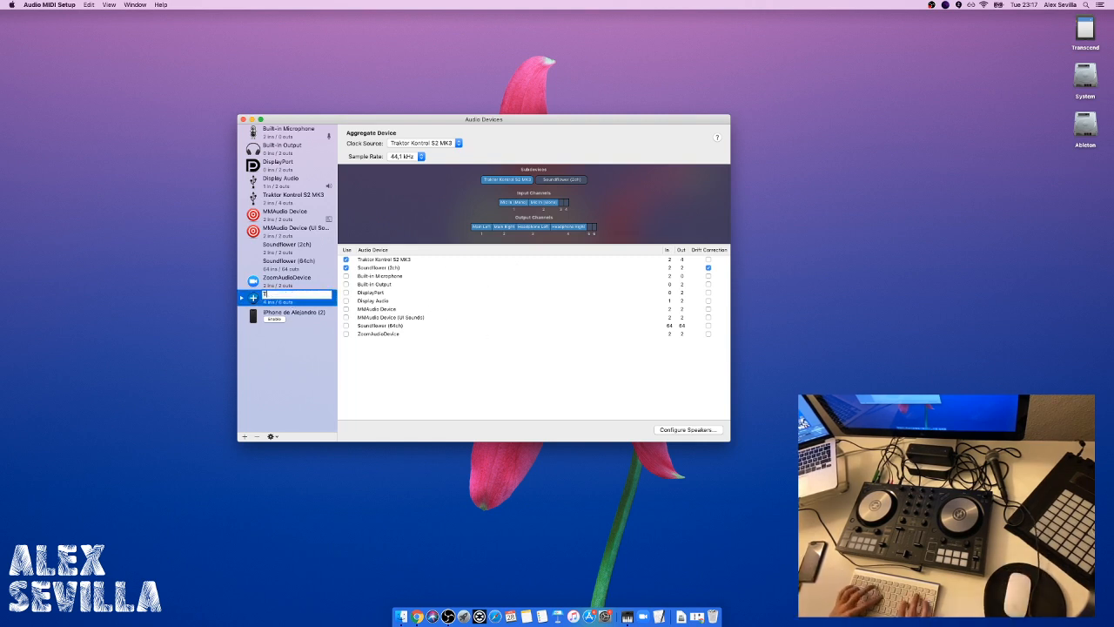
pyautogui.write('Traktor S2 Streaming')
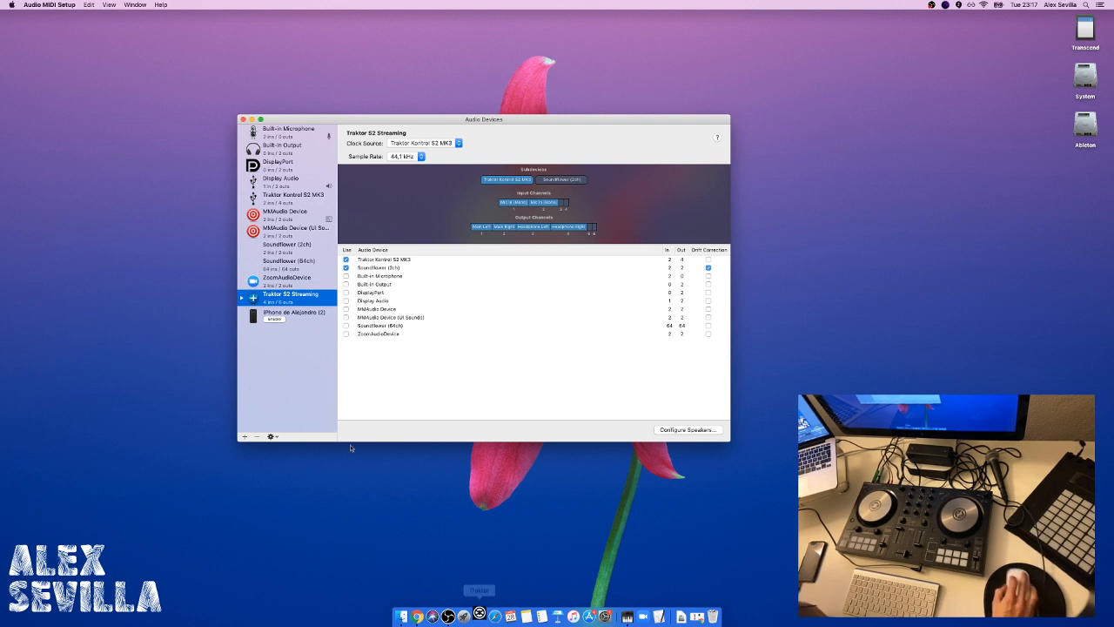
pyautogui.click(244, 119)
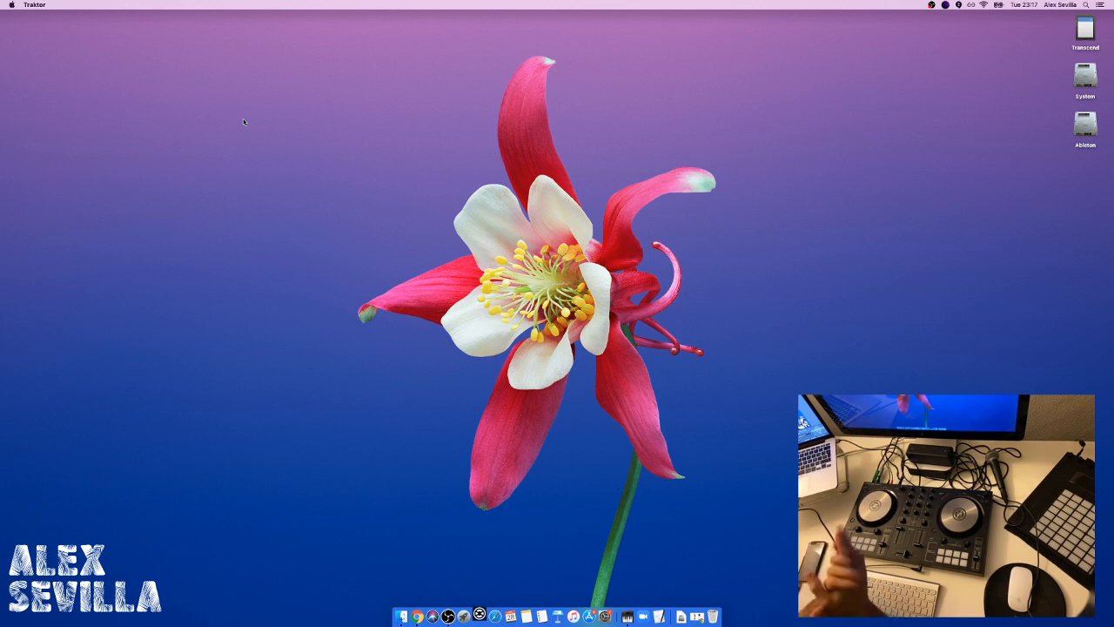
# - Bring up Traktor Pro's main window, with empty decks A and B, while it loads
pyautogui.click(634, 616)
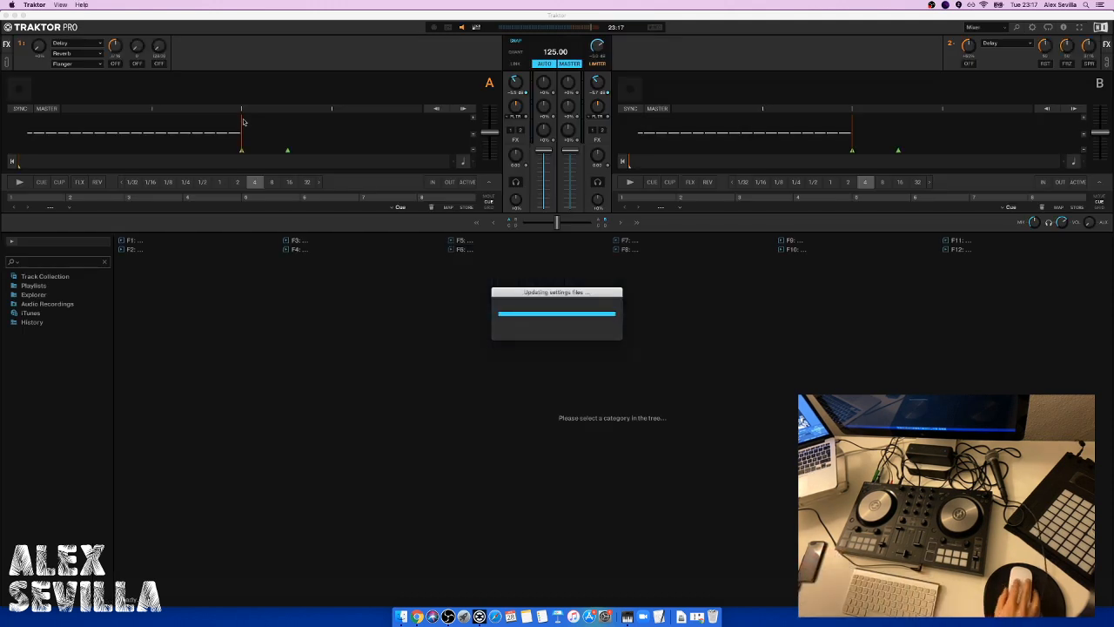
pyautogui.moveTo(461, 188)
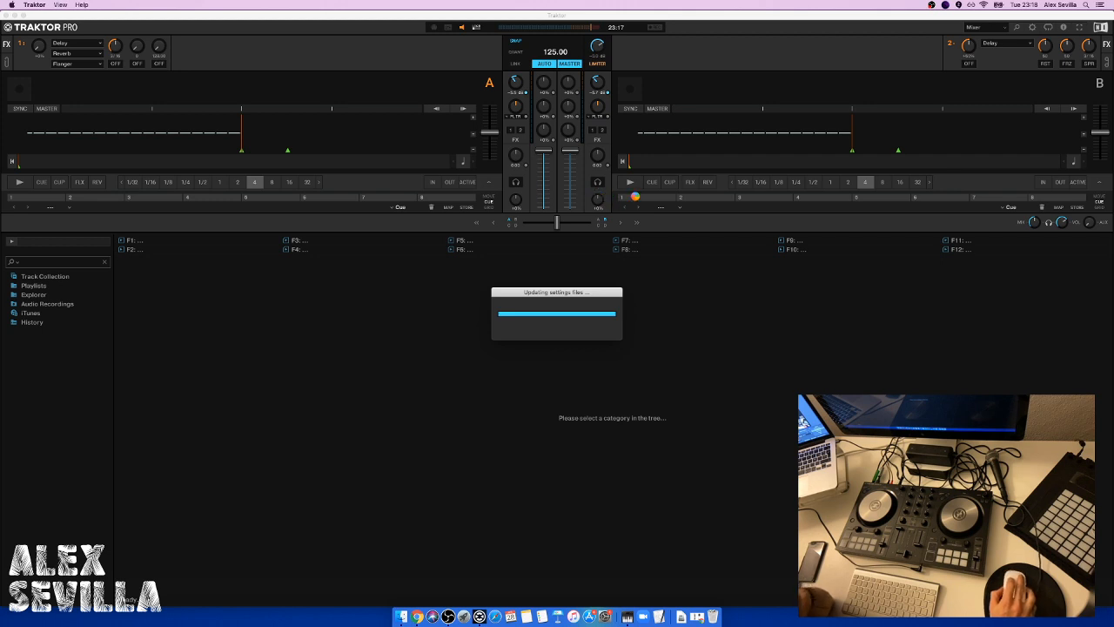
pyautogui.moveTo(707, 222)
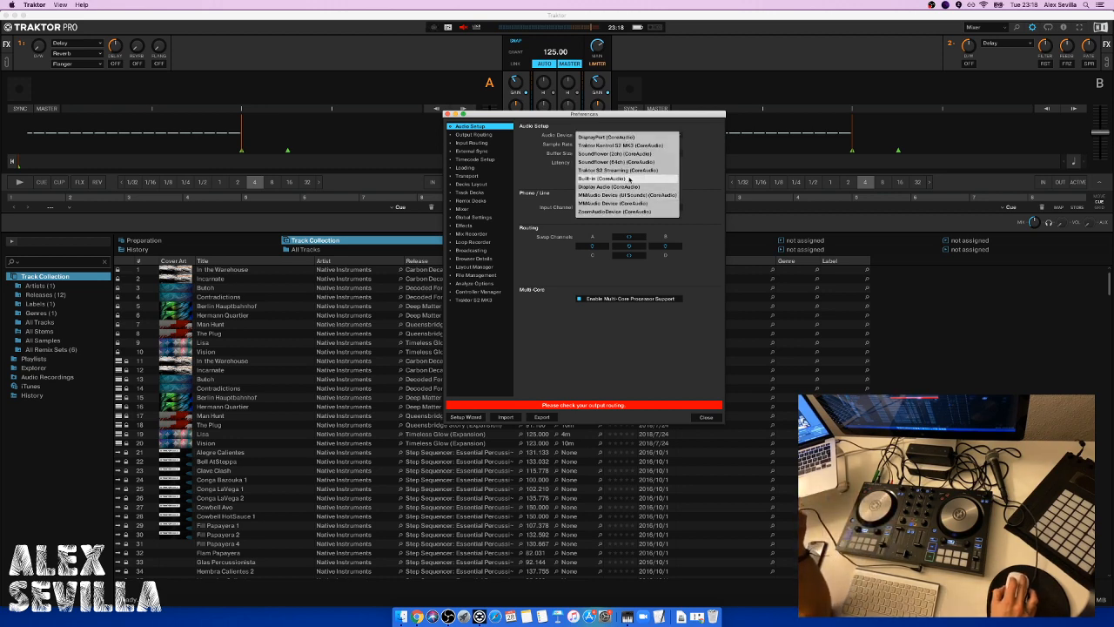
# - Set the audio device to Traktor S2 Streaming (CoreAudio) and show Output Routing
pyautogui.click(616, 170)
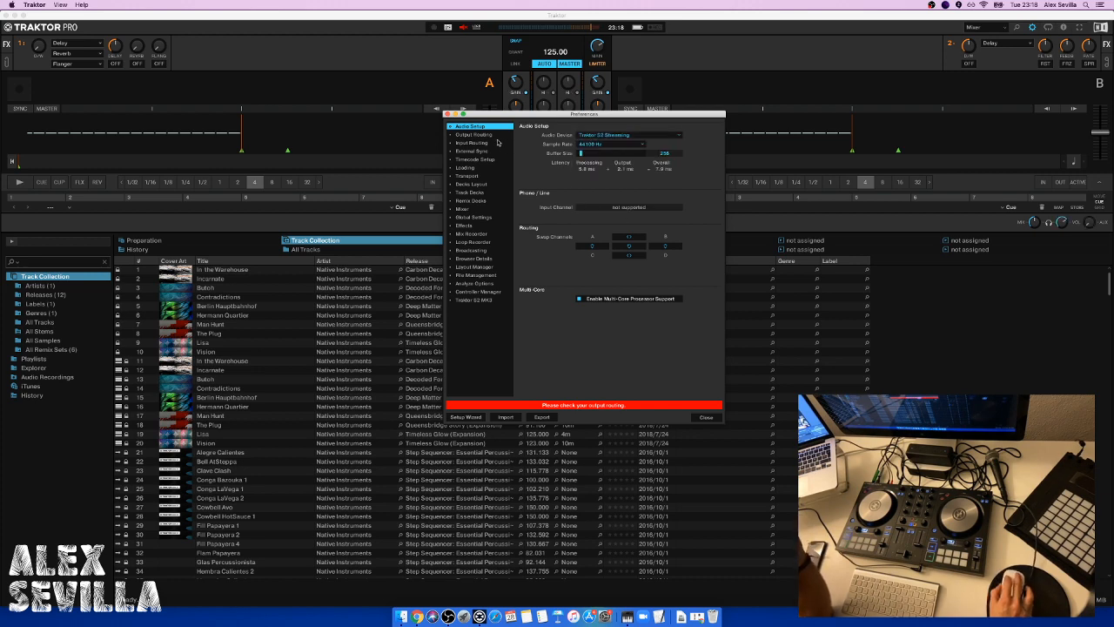
pyautogui.click(473, 134)
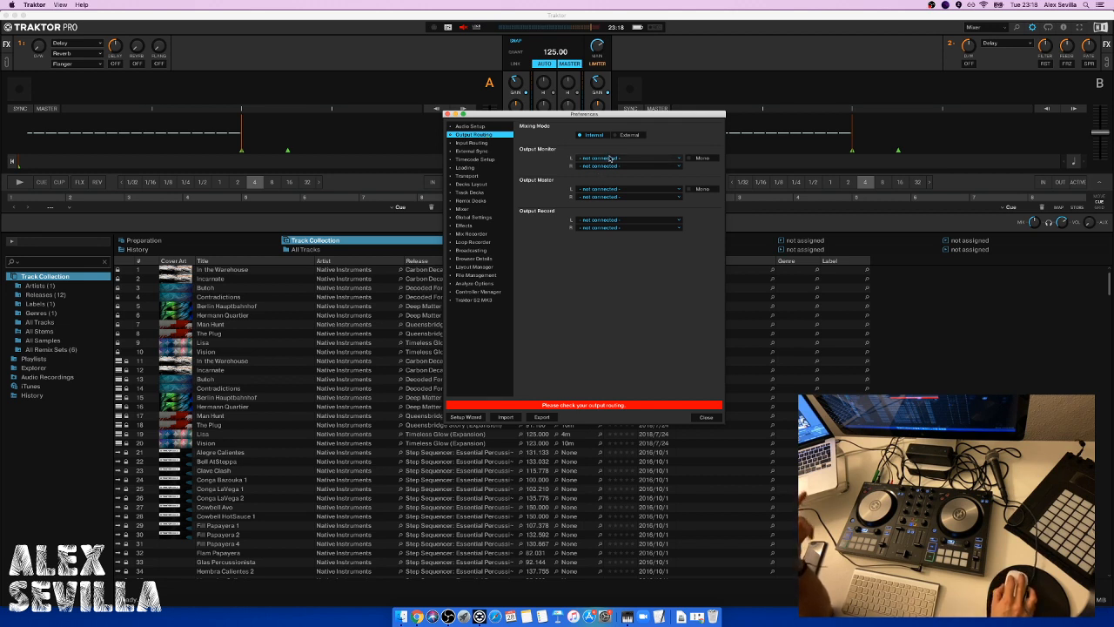
# - Route Monitor to Headphone Left/Right, Master to Main Left/Right, Record to Streaming Out 4/5
pyautogui.click(627, 157)
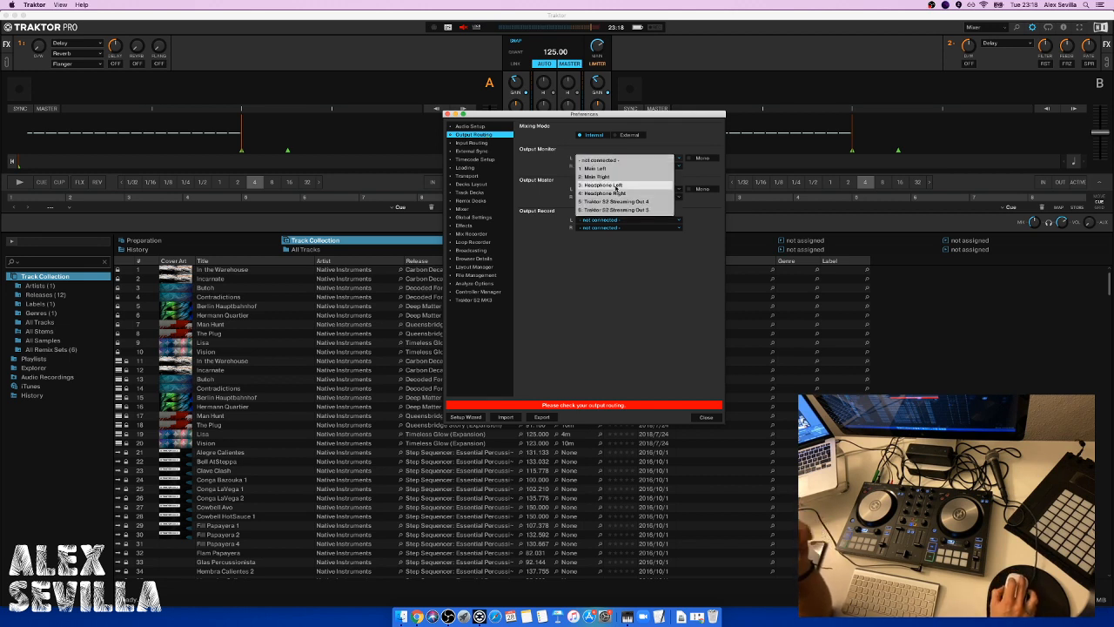
pyautogui.click(606, 184)
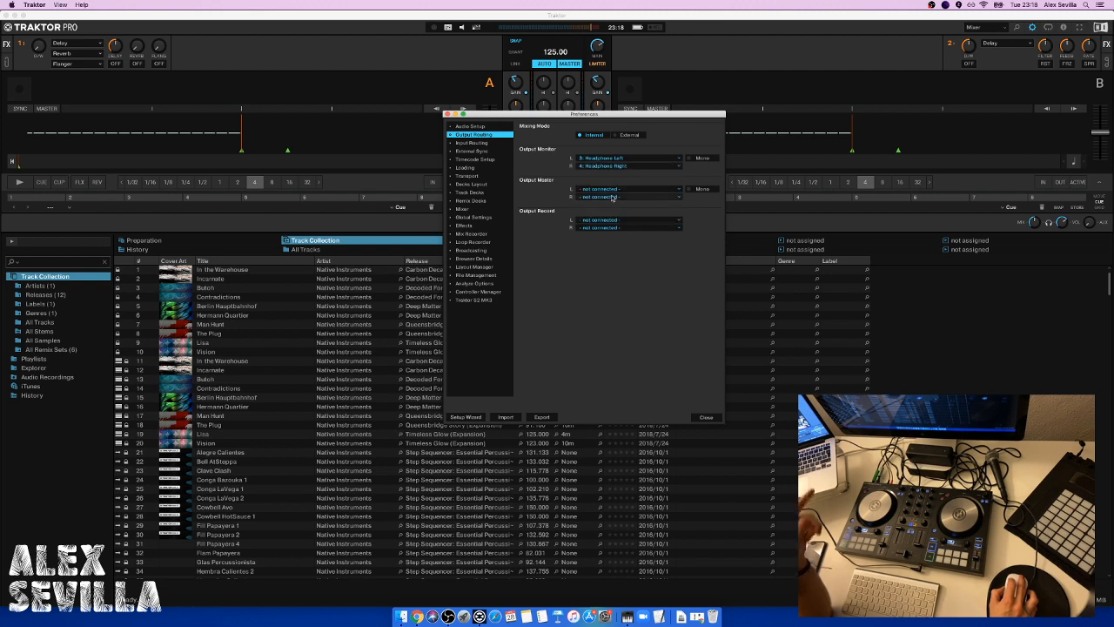
pyautogui.click(624, 189)
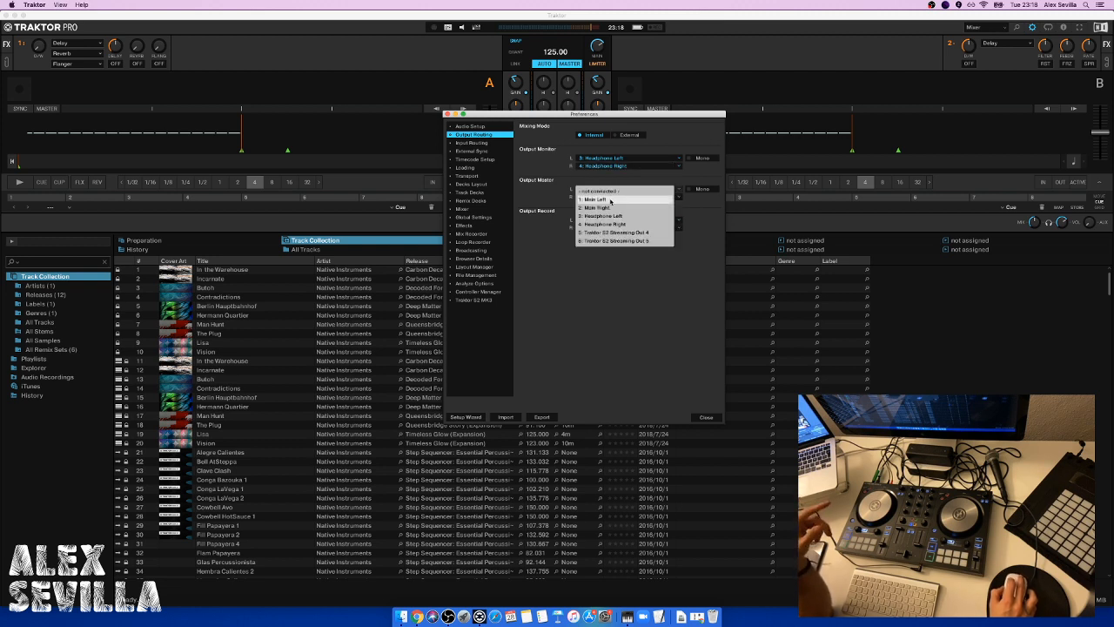
pyautogui.click(594, 207)
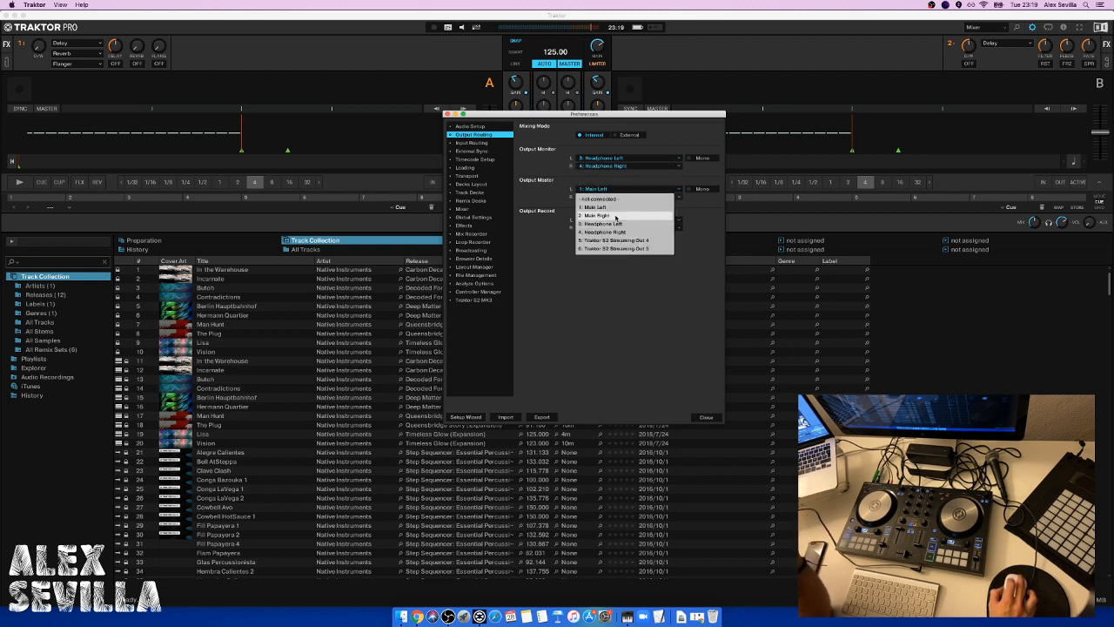
pyautogui.click(610, 215)
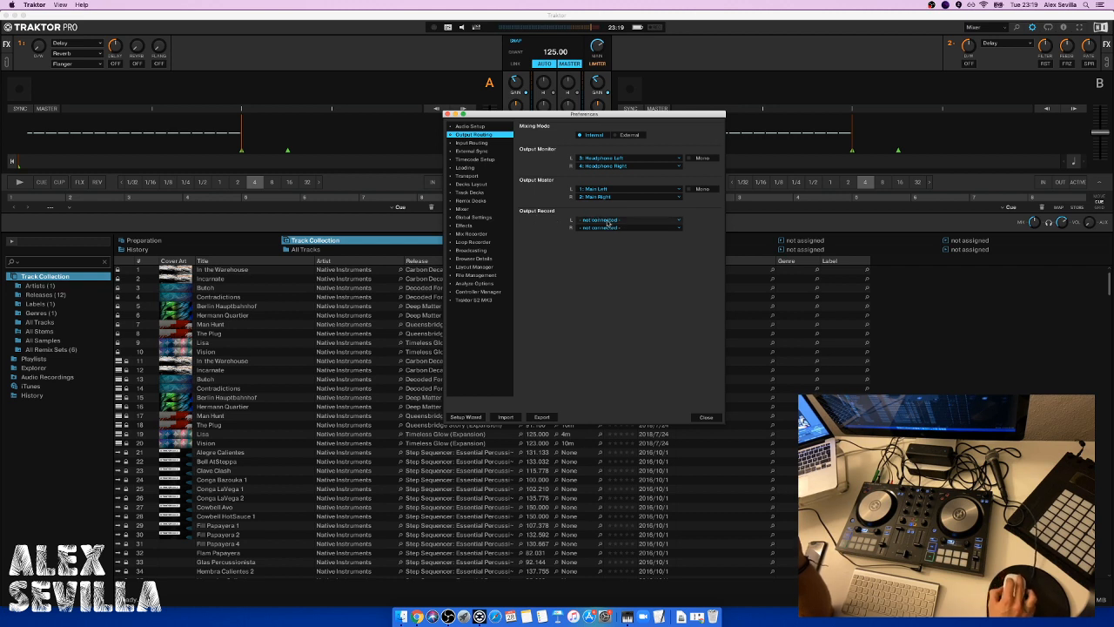
pyautogui.click(626, 220)
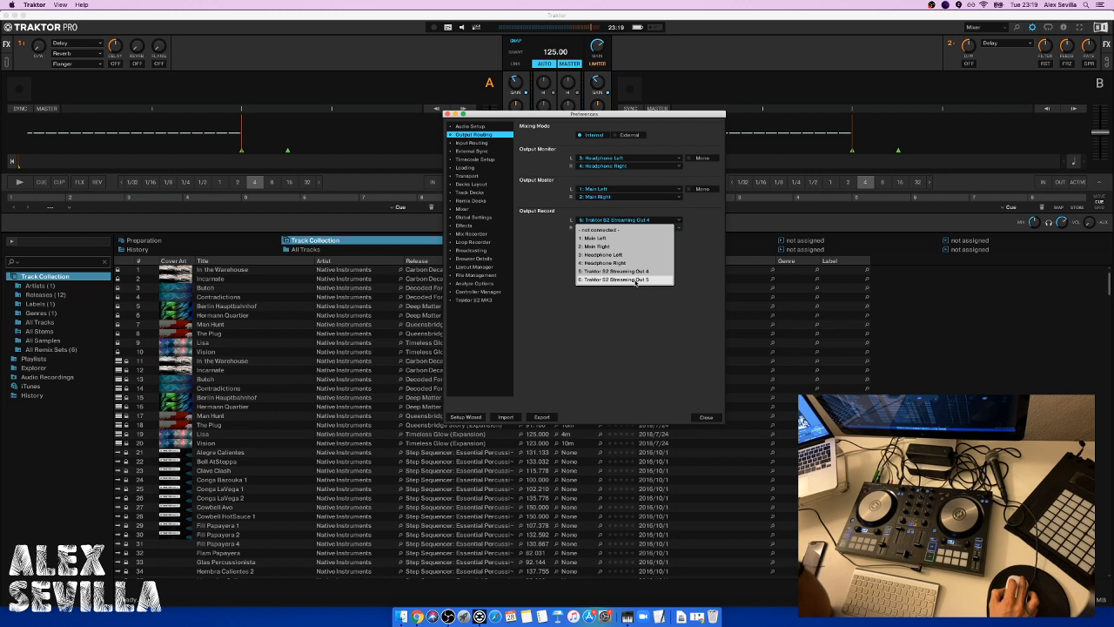
pyautogui.click(631, 281)
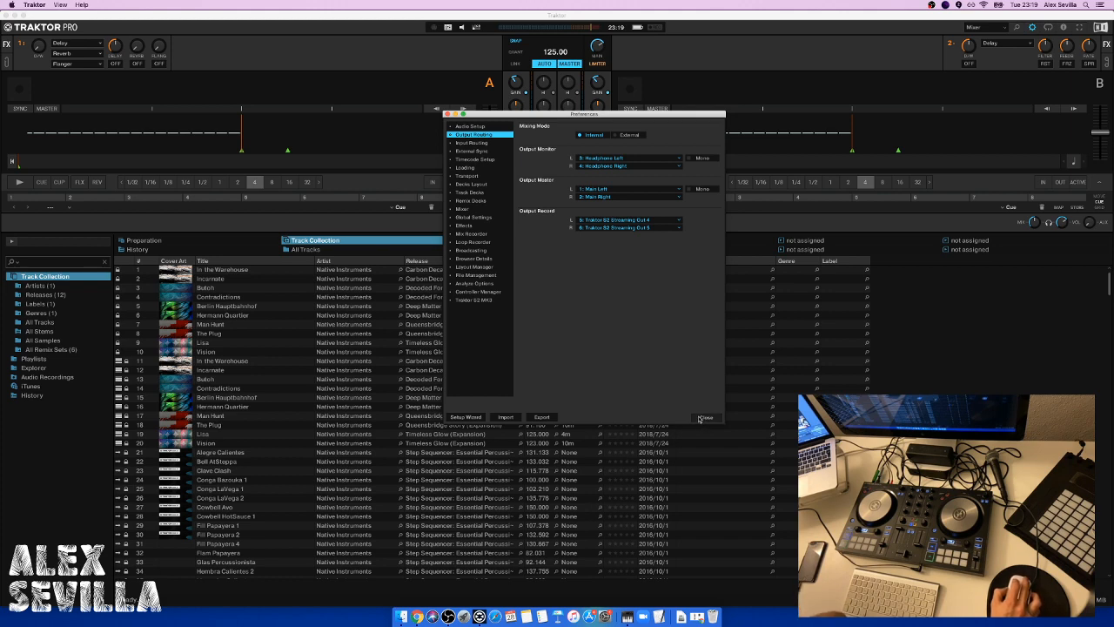
# - Close Preferences and load 'Lisa' from the Track Collection onto deck A
pyautogui.click(704, 417)
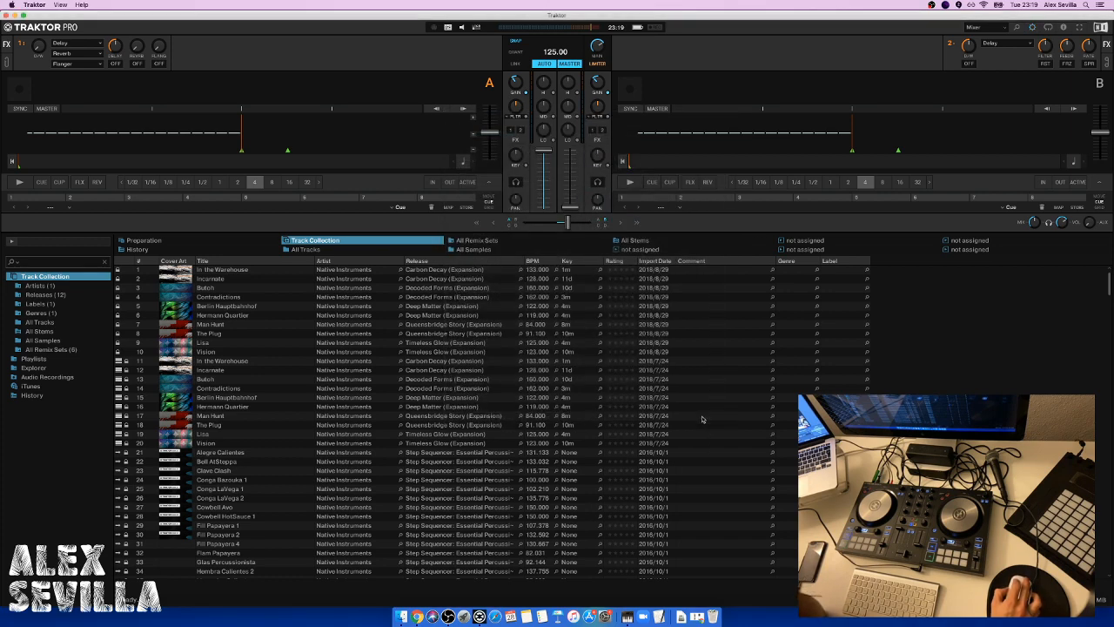
pyautogui.moveTo(601, 374)
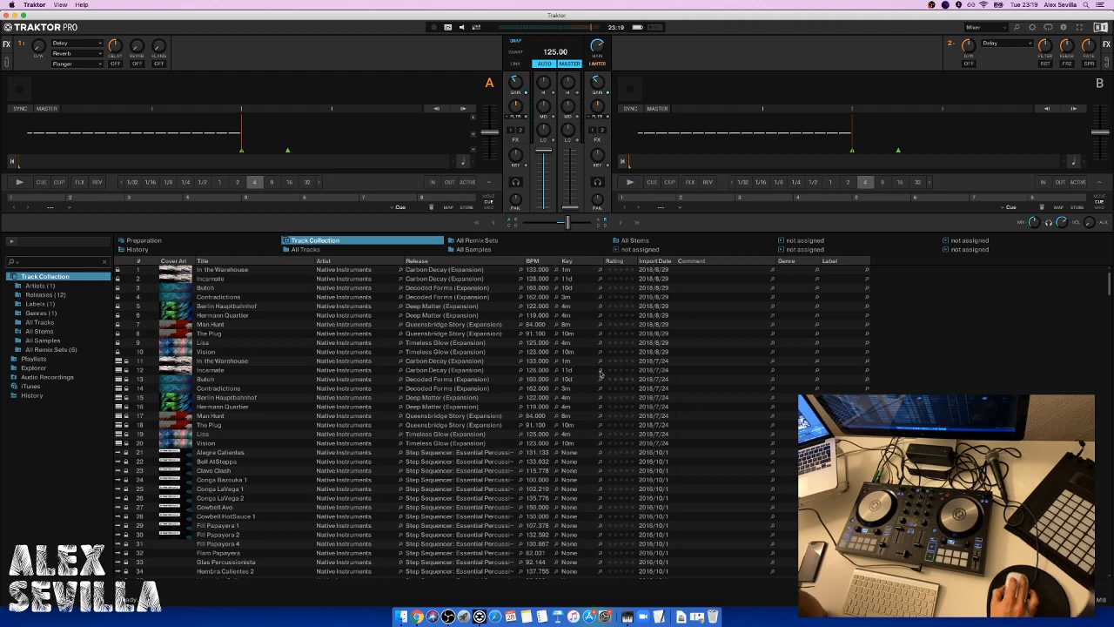
pyautogui.moveTo(235, 347)
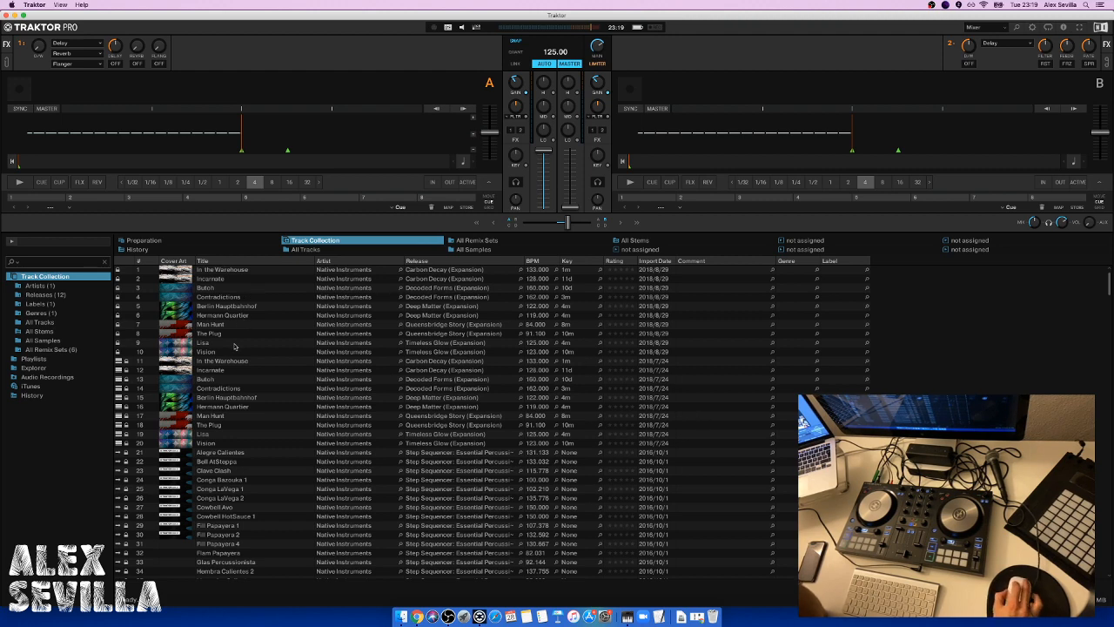
pyautogui.doubleClick(204, 342)
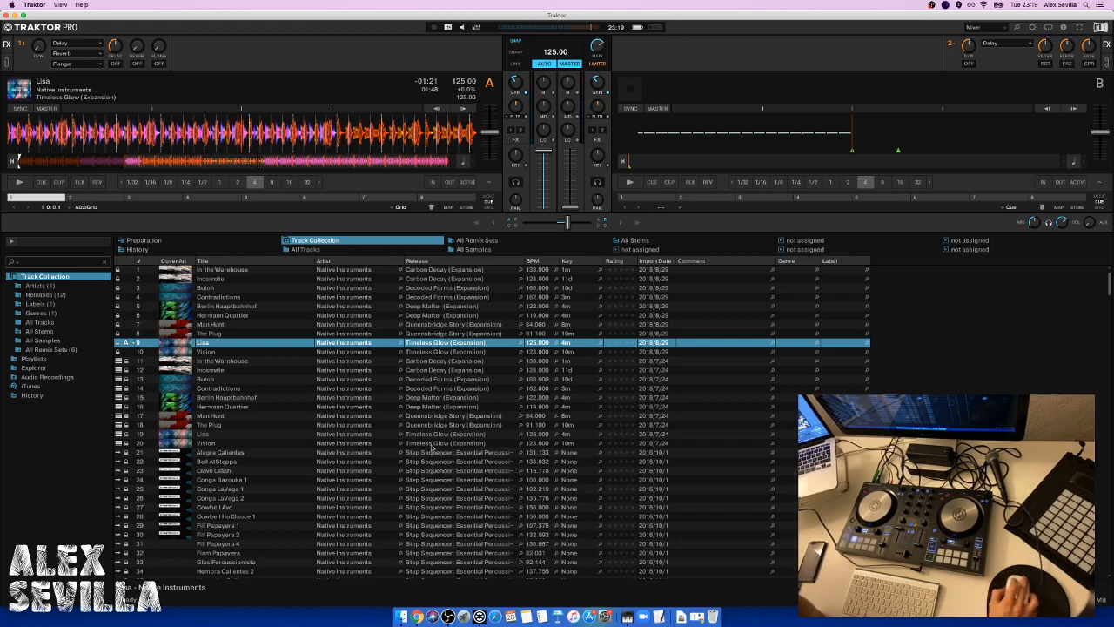
# - Switch to zoom.us from the Dock and bring its home window forward
pyautogui.click(642, 616)
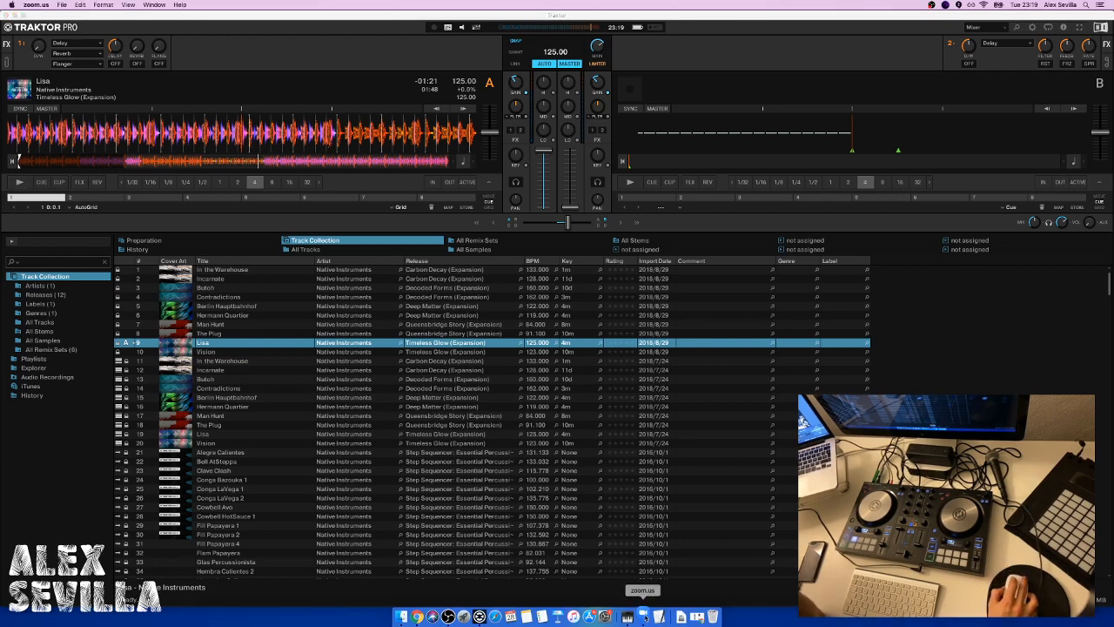
pyautogui.moveTo(606, 584)
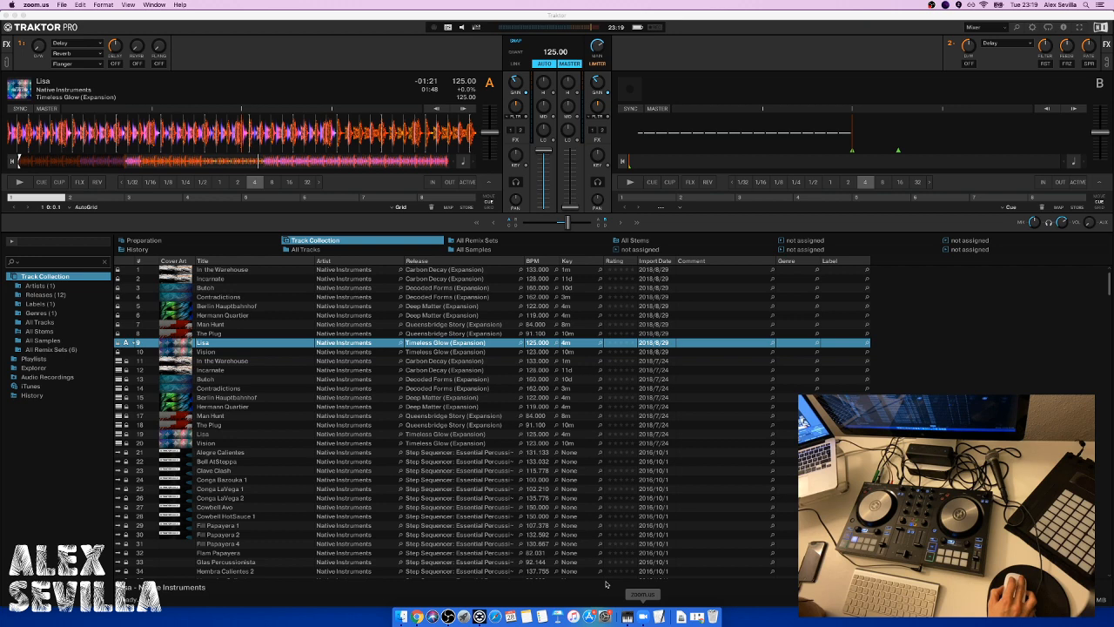
pyautogui.click(642, 616)
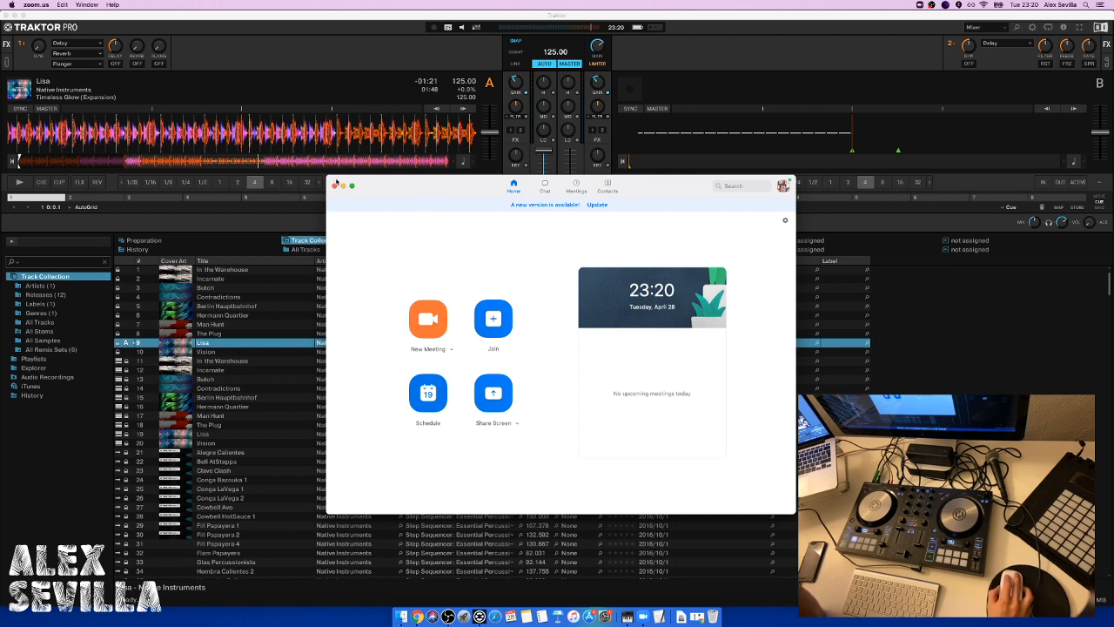
pyautogui.click(35, 4)
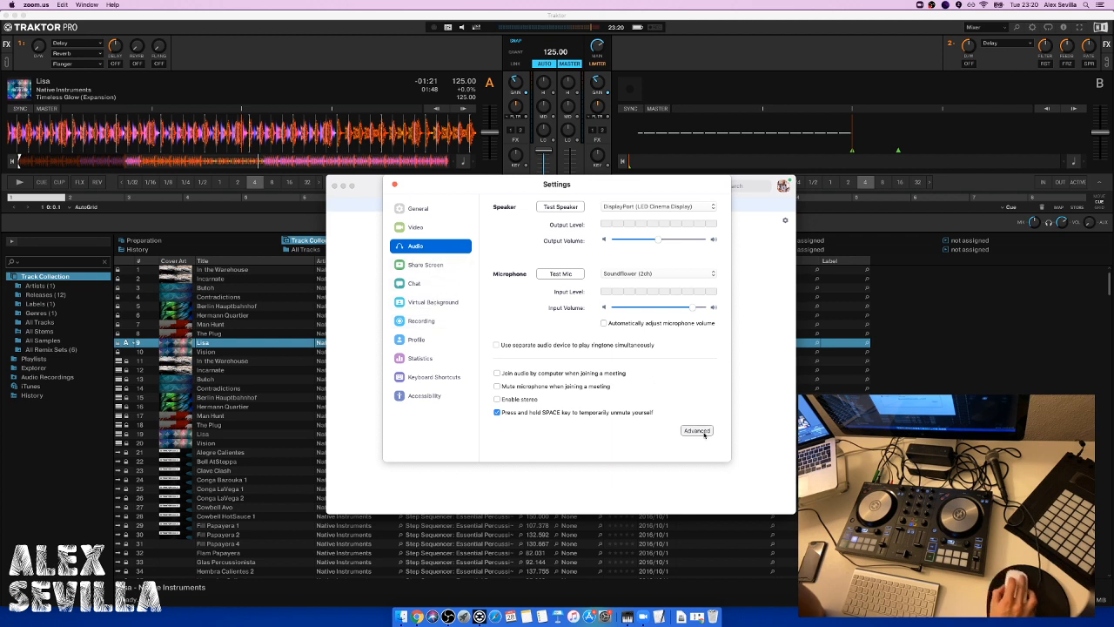
pyautogui.click(696, 430)
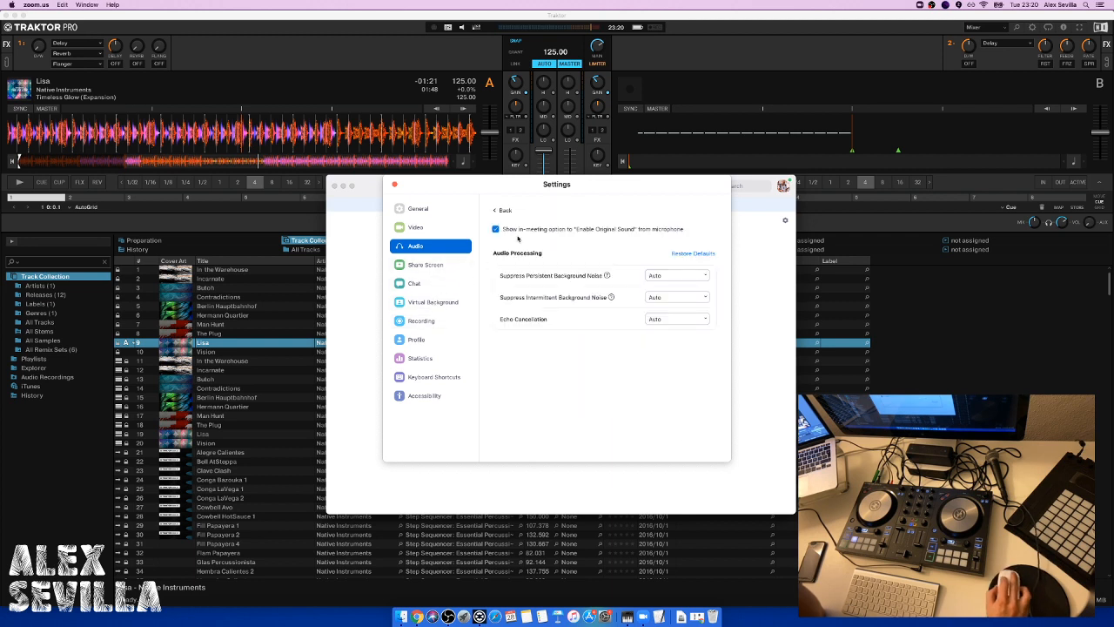
pyautogui.click(496, 229)
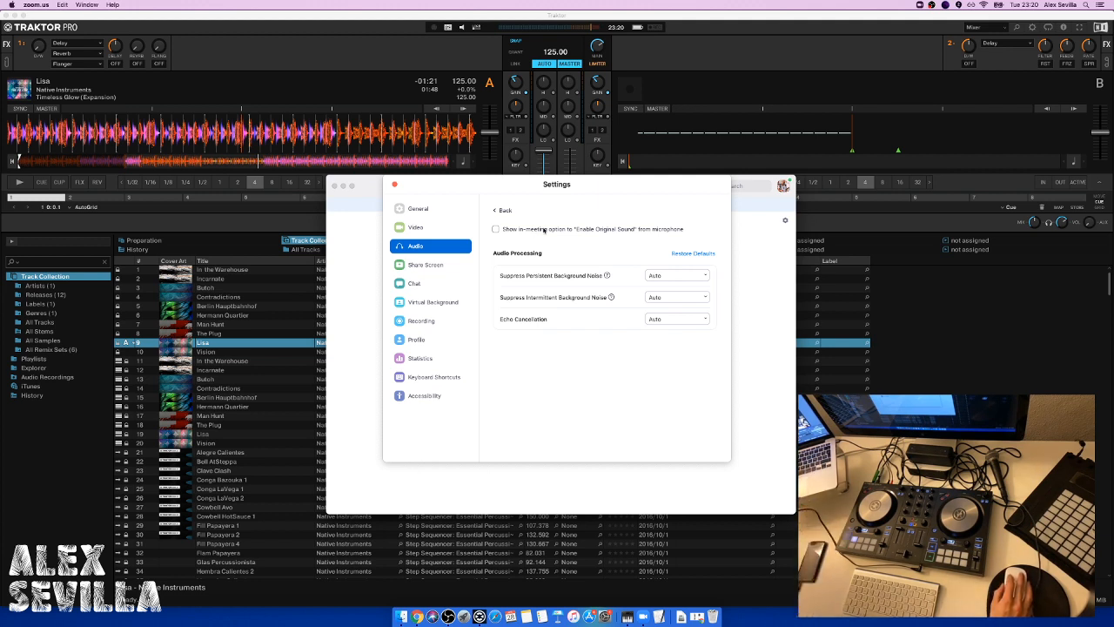
pyautogui.click(496, 229)
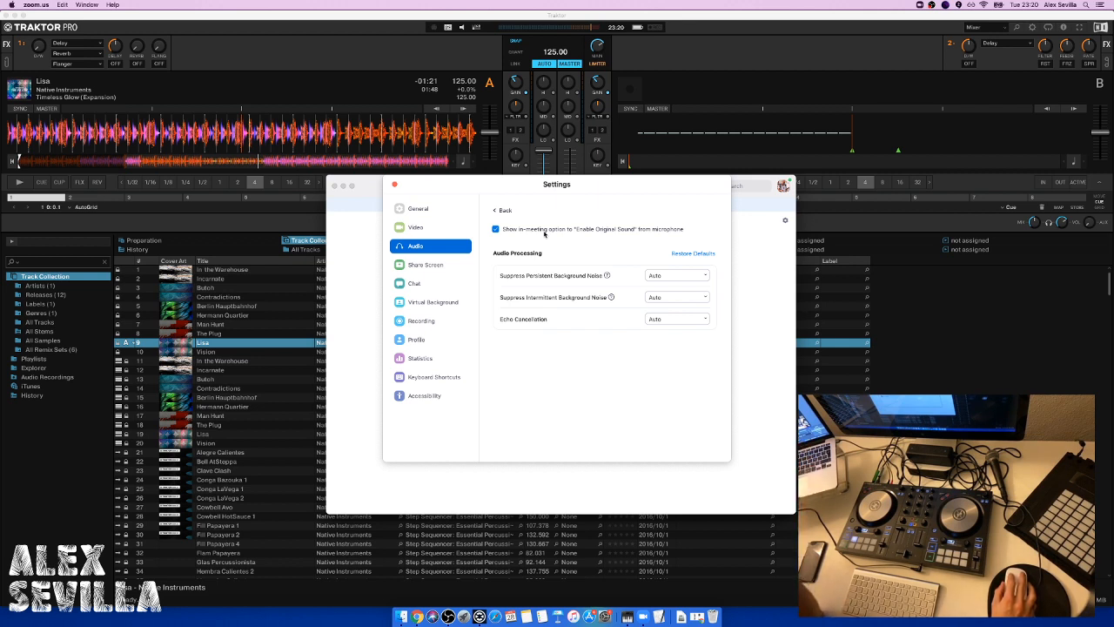
pyautogui.moveTo(548, 274)
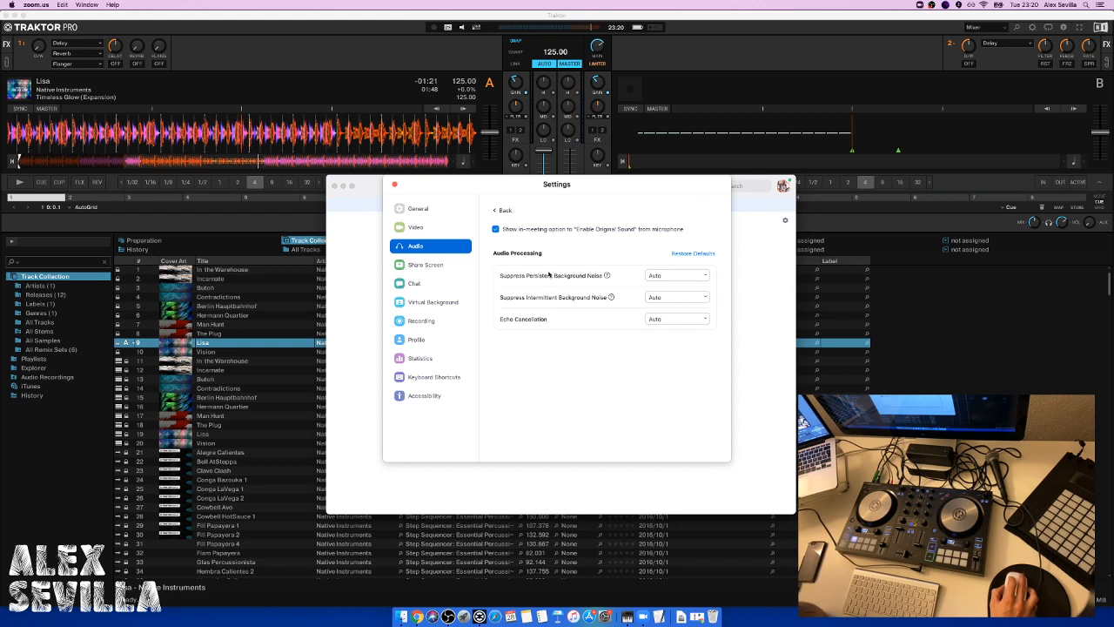
pyautogui.moveTo(571, 244)
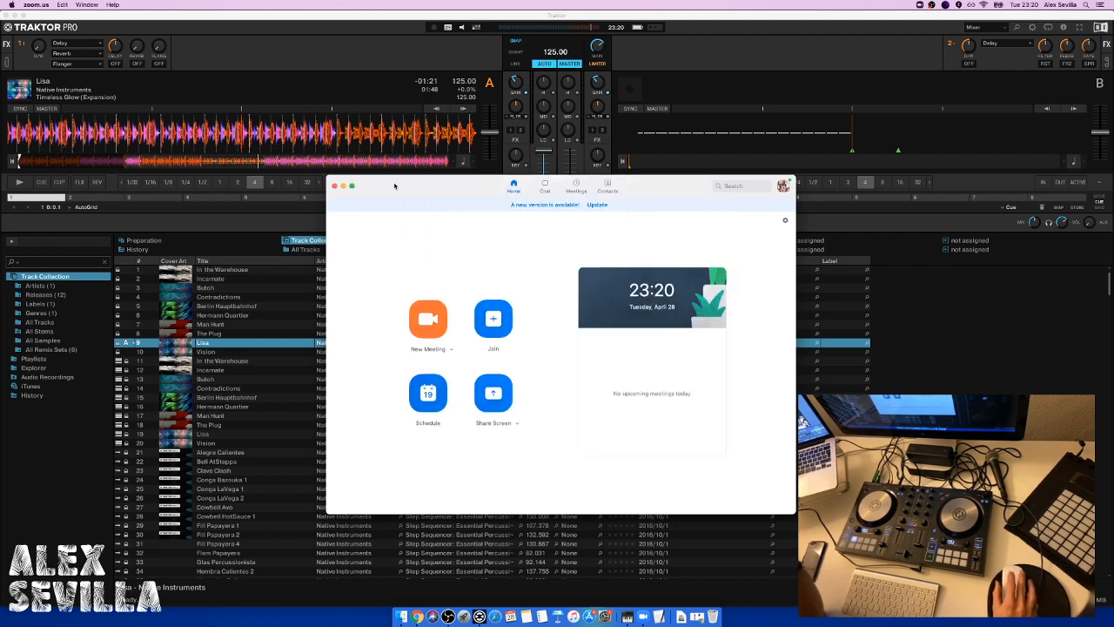
pyautogui.moveTo(474, 276)
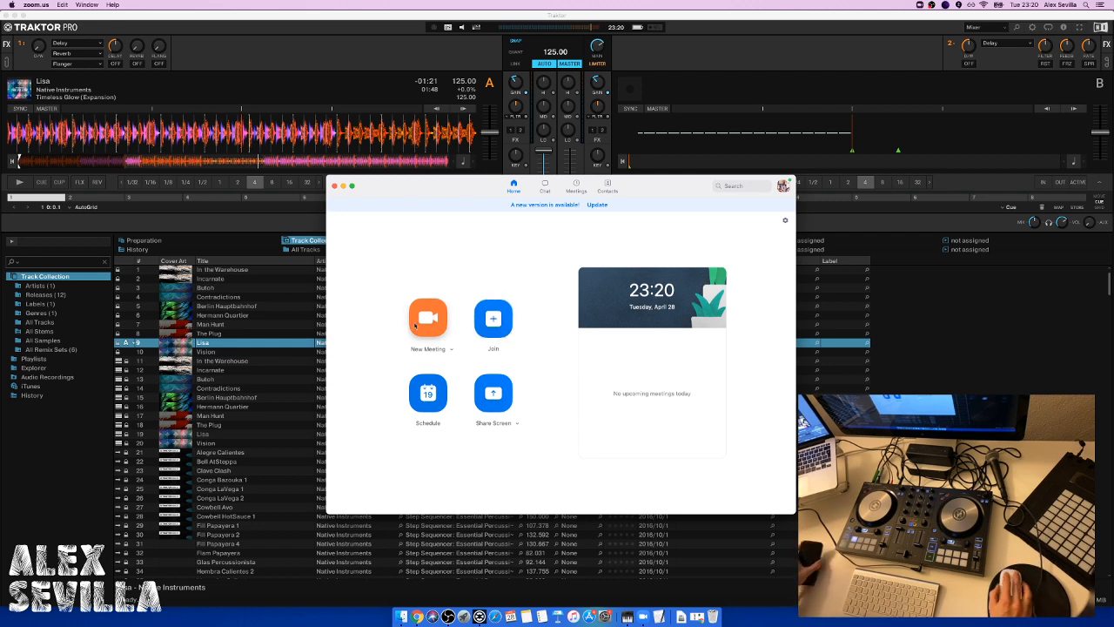
# - Start a New Meeting from the Zoom home screen so audio join options appear
pyautogui.click(427, 317)
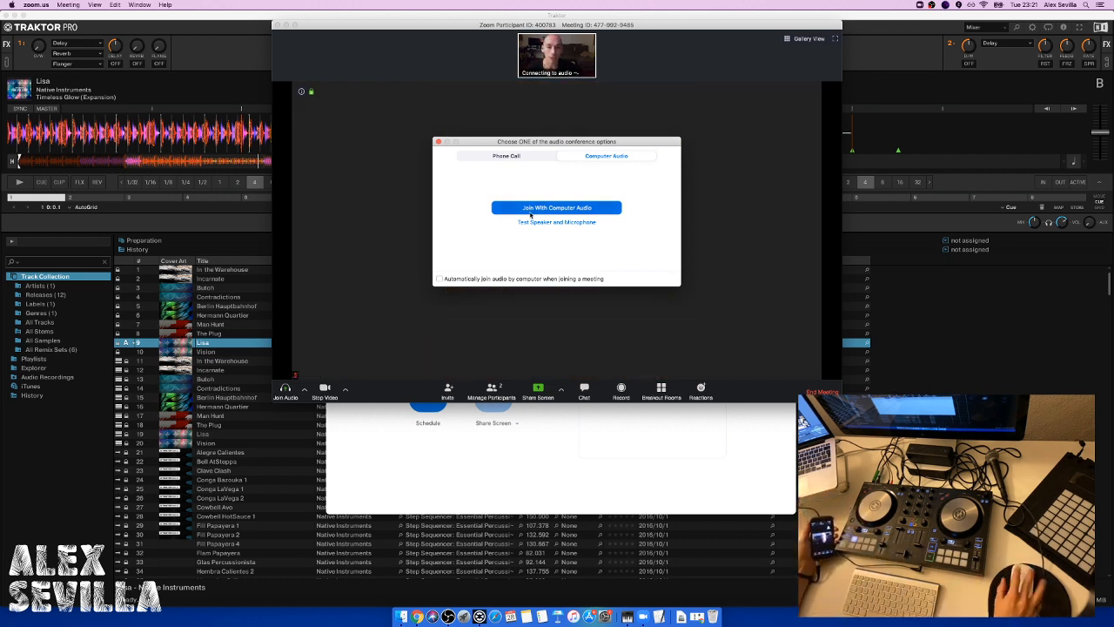
# - Join with computer audio, enable Original Sound, and toggle the meeting microphone
pyautogui.click(556, 207)
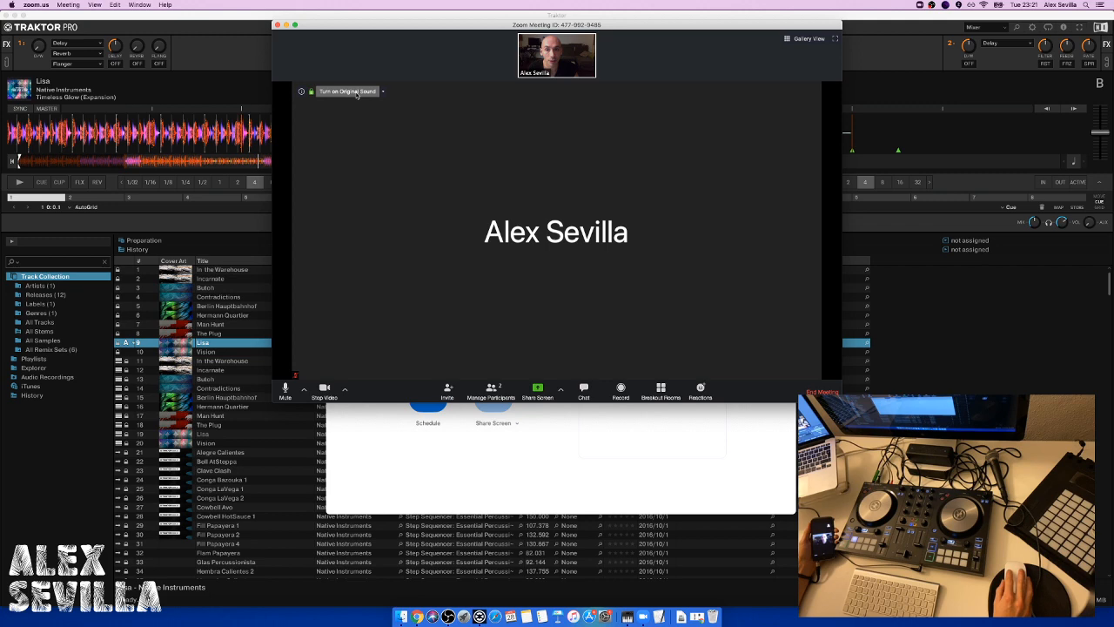
pyautogui.click(347, 91)
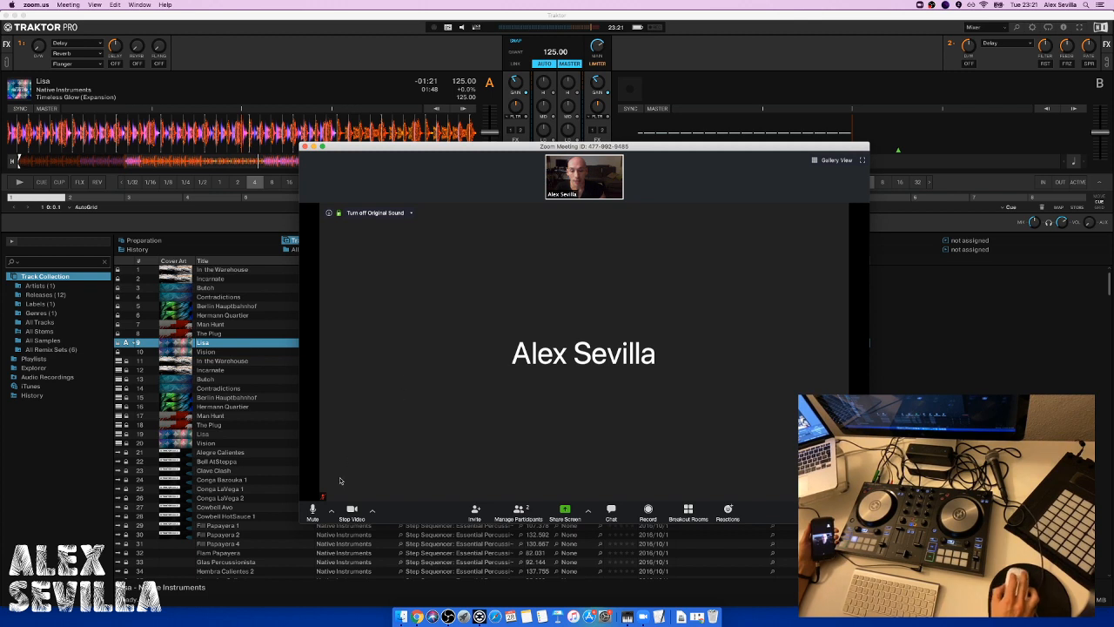
pyautogui.click(333, 509)
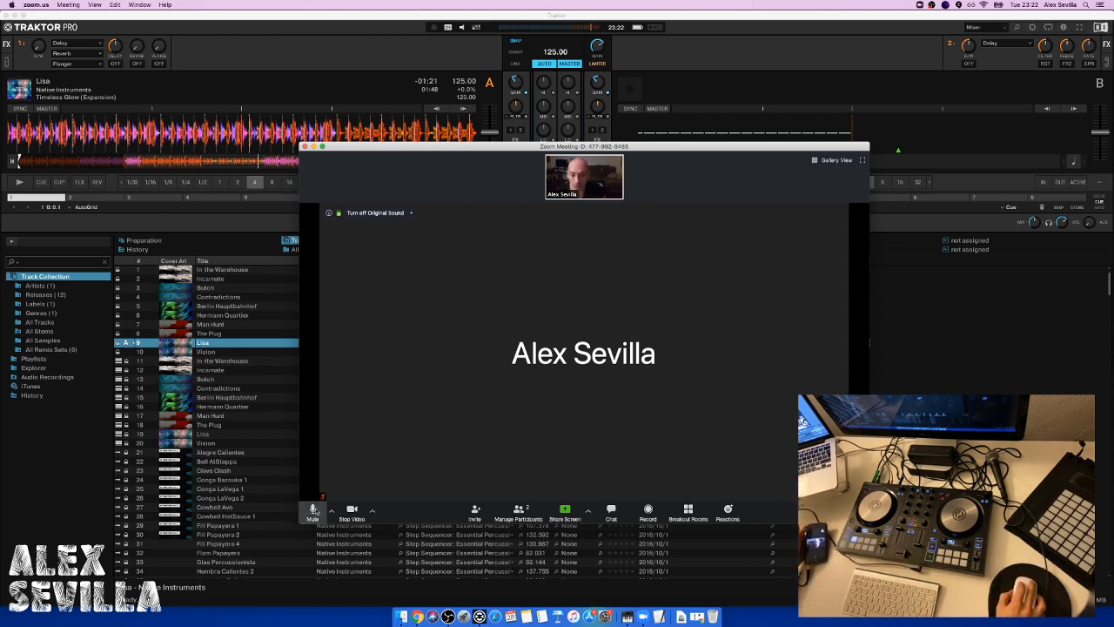
pyautogui.click(331, 512)
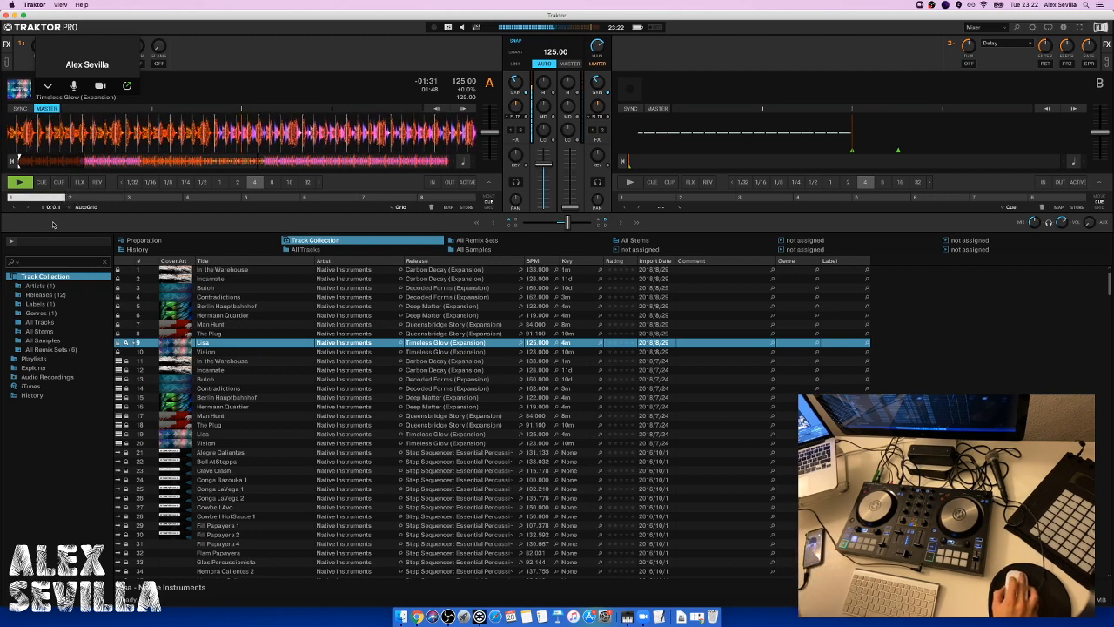
# - Return to the Traktor window and reopen its Preferences via the gear icon
pyautogui.click(20, 182)
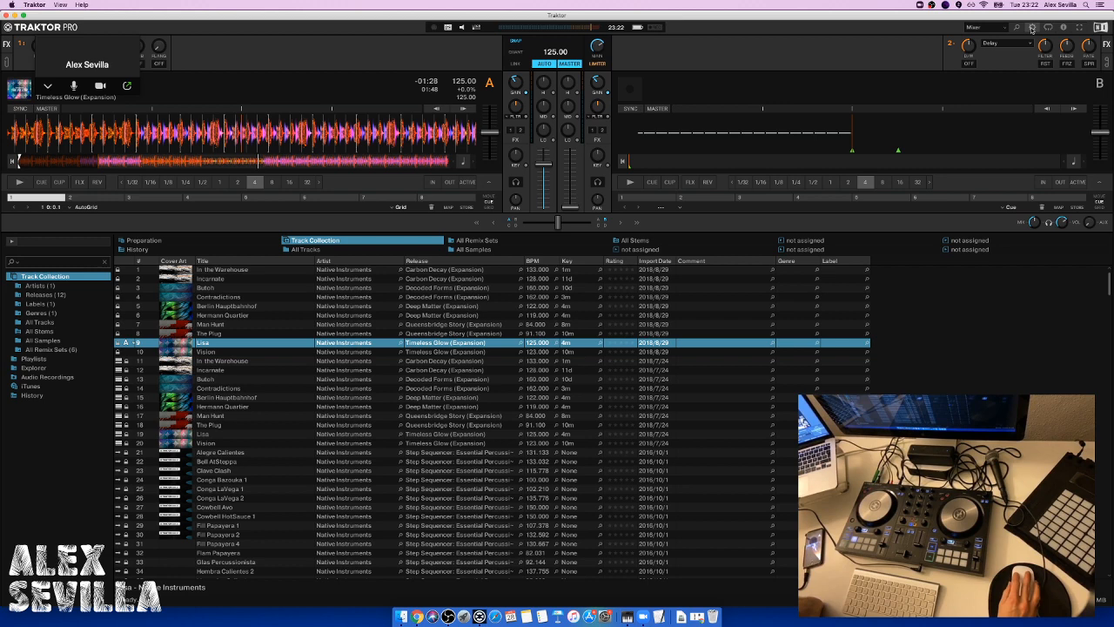
pyautogui.click(1032, 27)
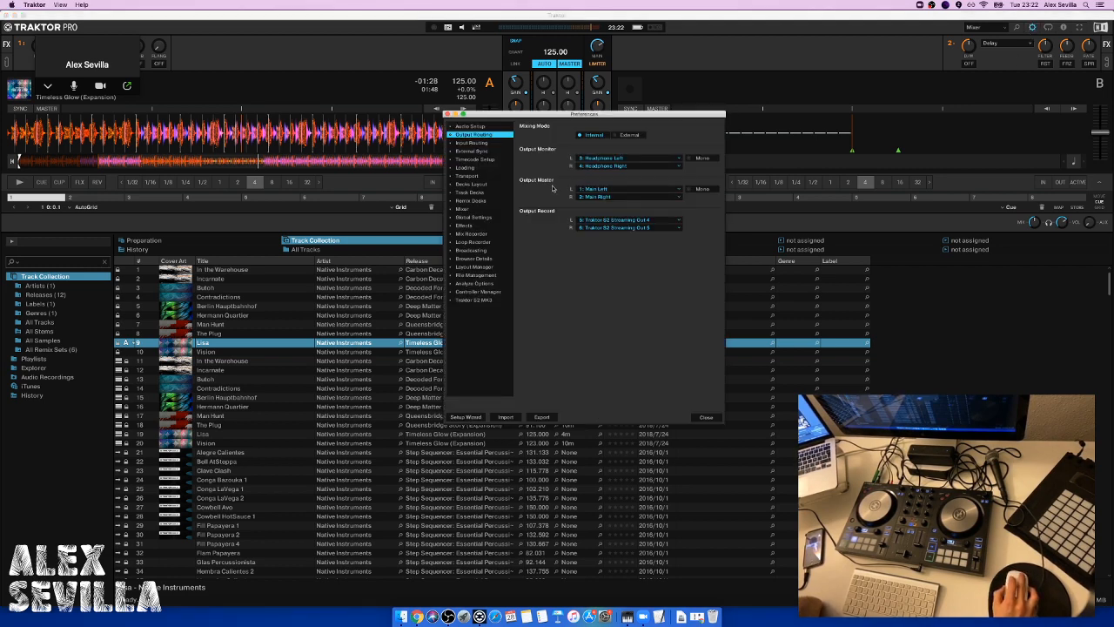
pyautogui.moveTo(490, 155)
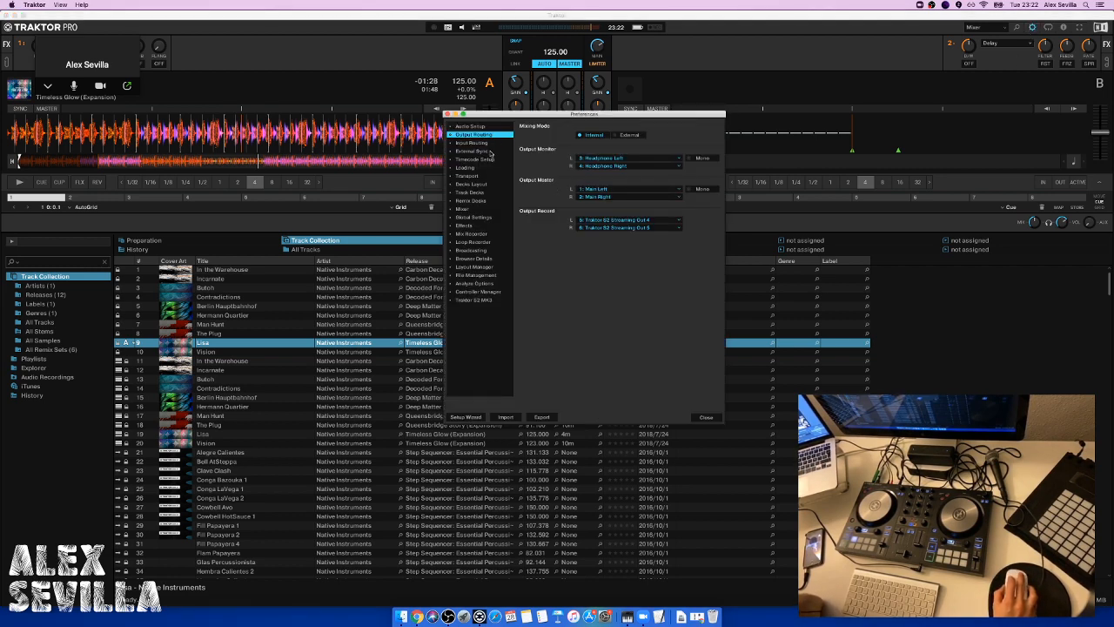
# - Set Input Aux L and R to '1: Mic In (Mono)', then view Mix Recorder settings
pyautogui.click(471, 142)
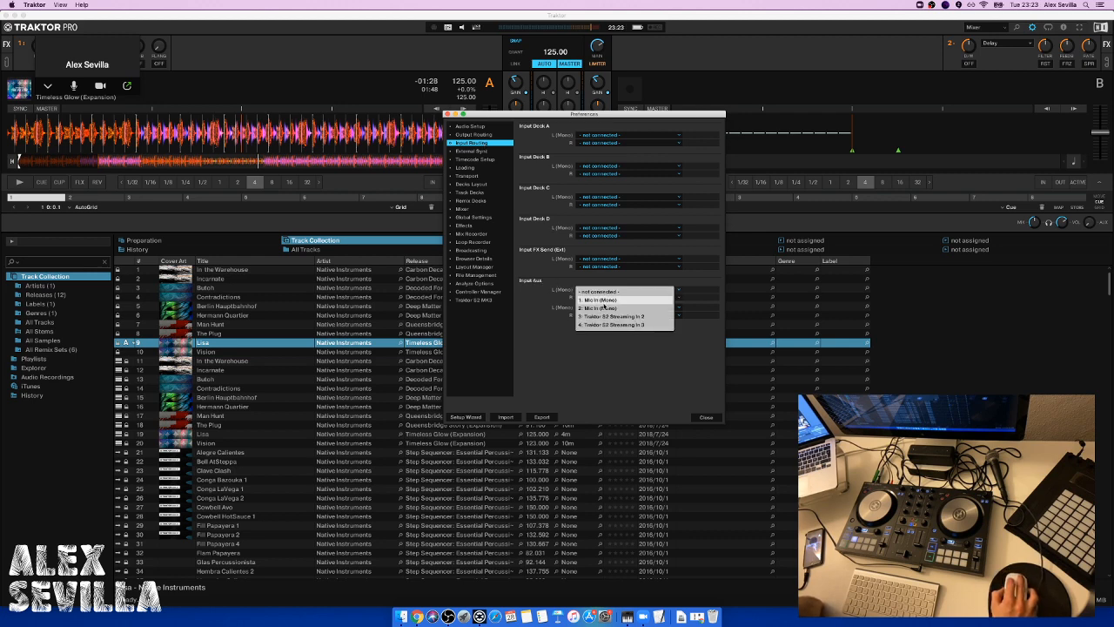
pyautogui.click(601, 300)
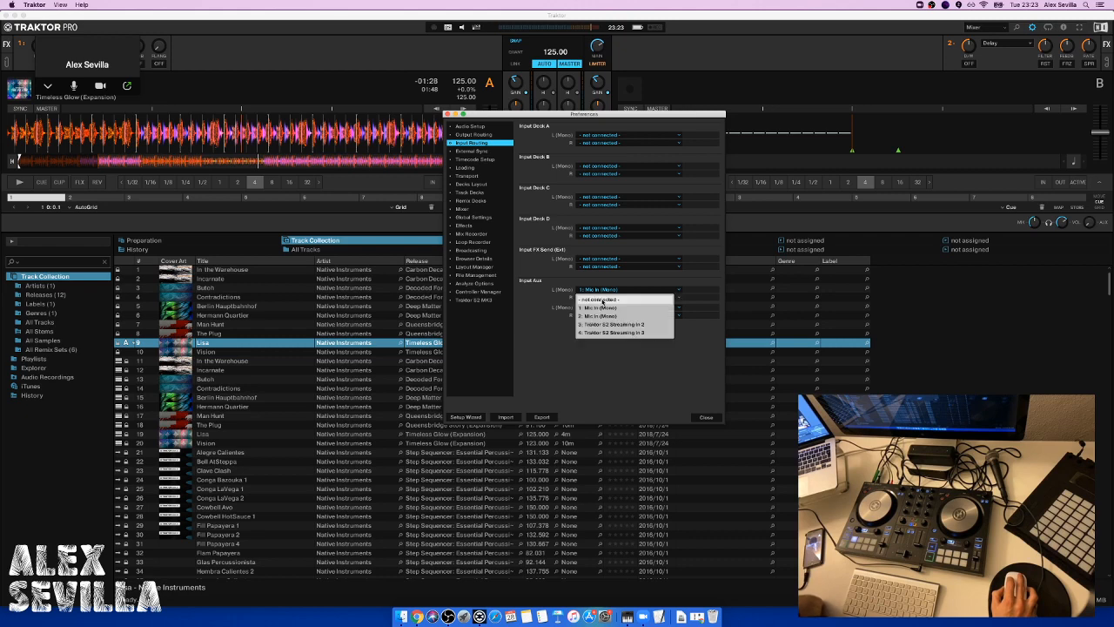
pyautogui.click(600, 306)
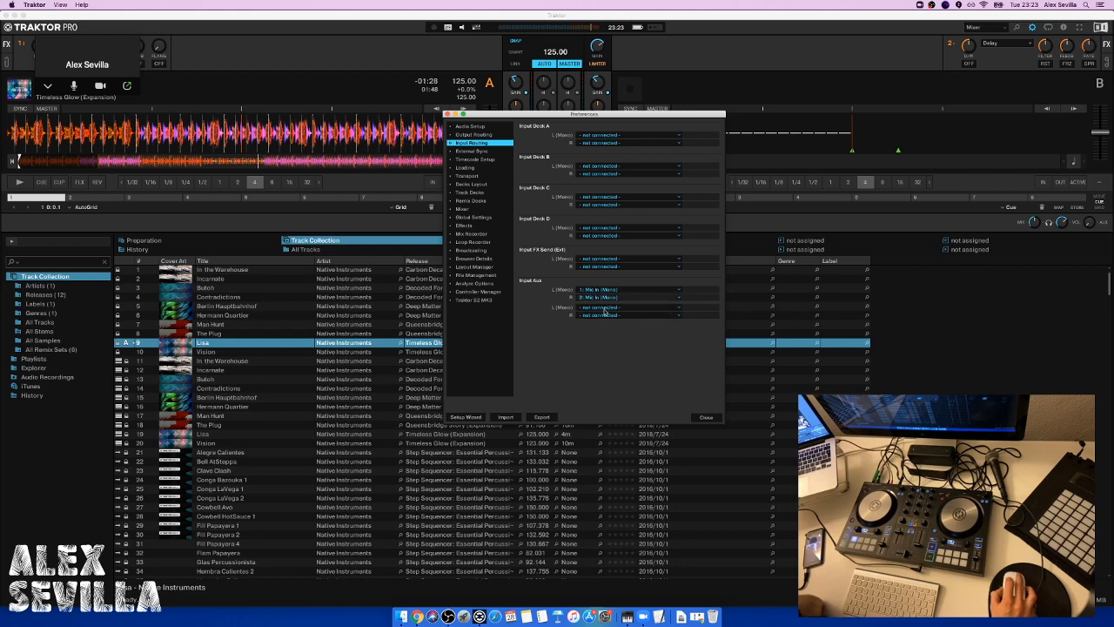
pyautogui.click(706, 417)
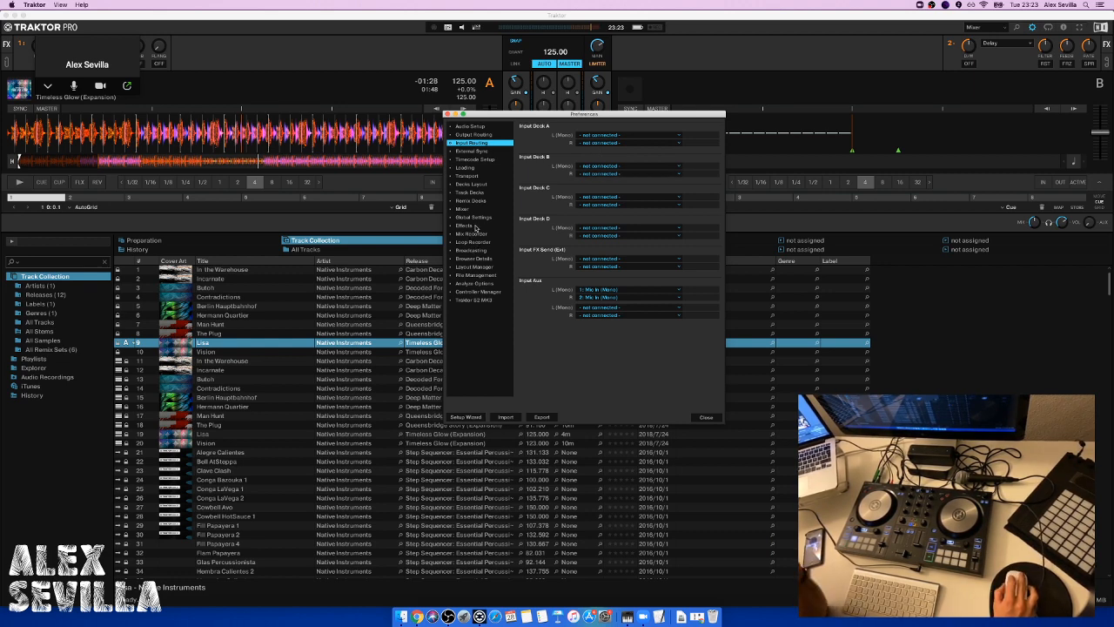
pyautogui.moveTo(476, 266)
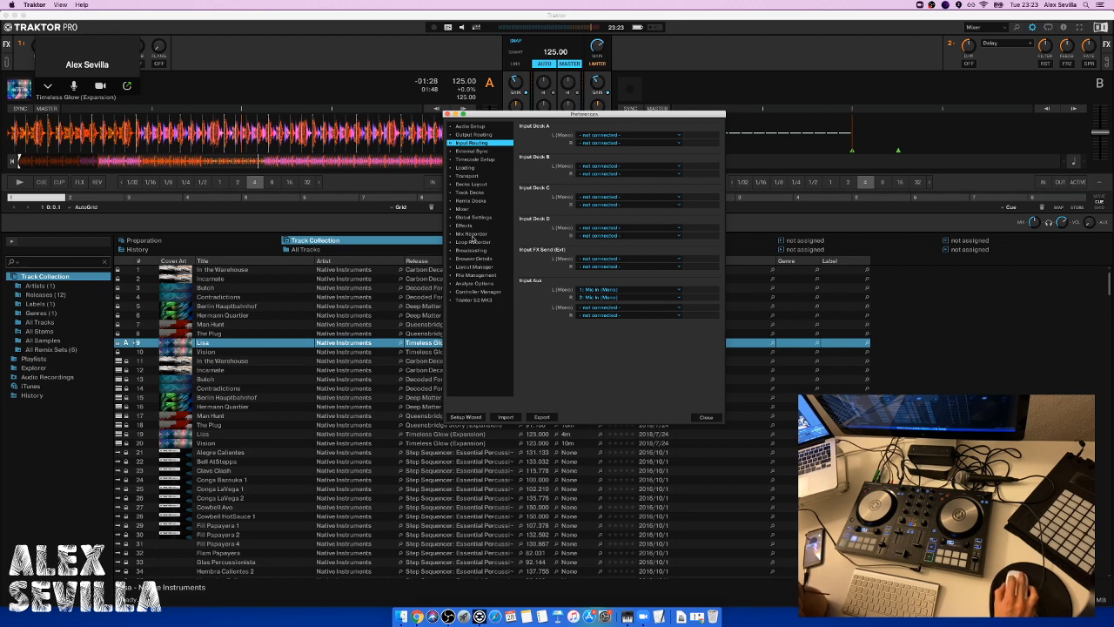
pyautogui.click(470, 233)
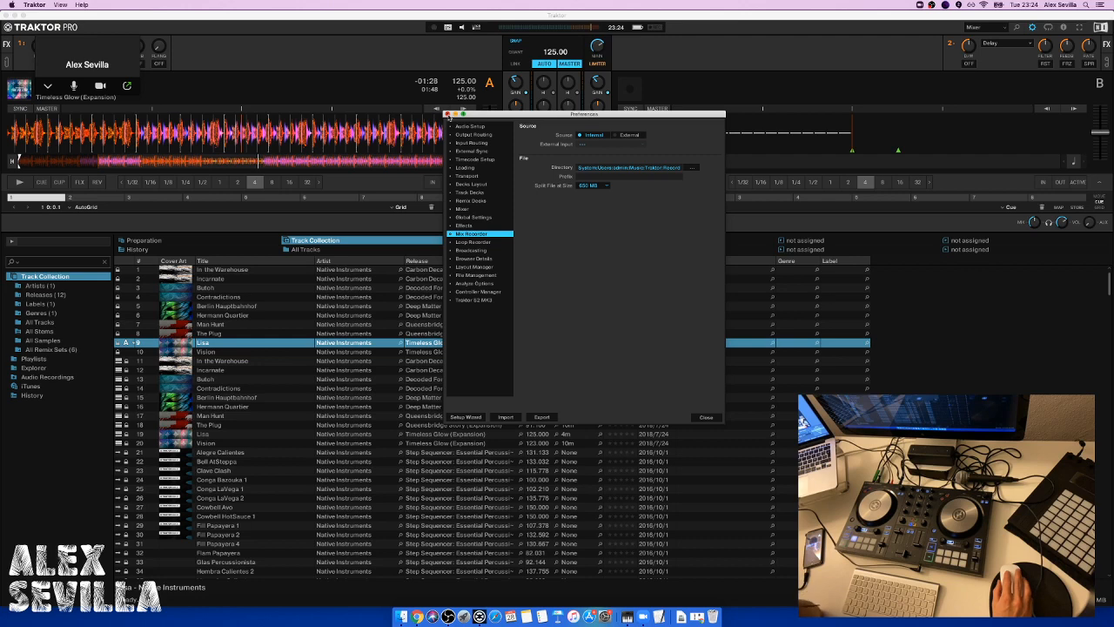
# - Close Traktor's preferences with the mix recorder source left on Internal
pyautogui.click(705, 417)
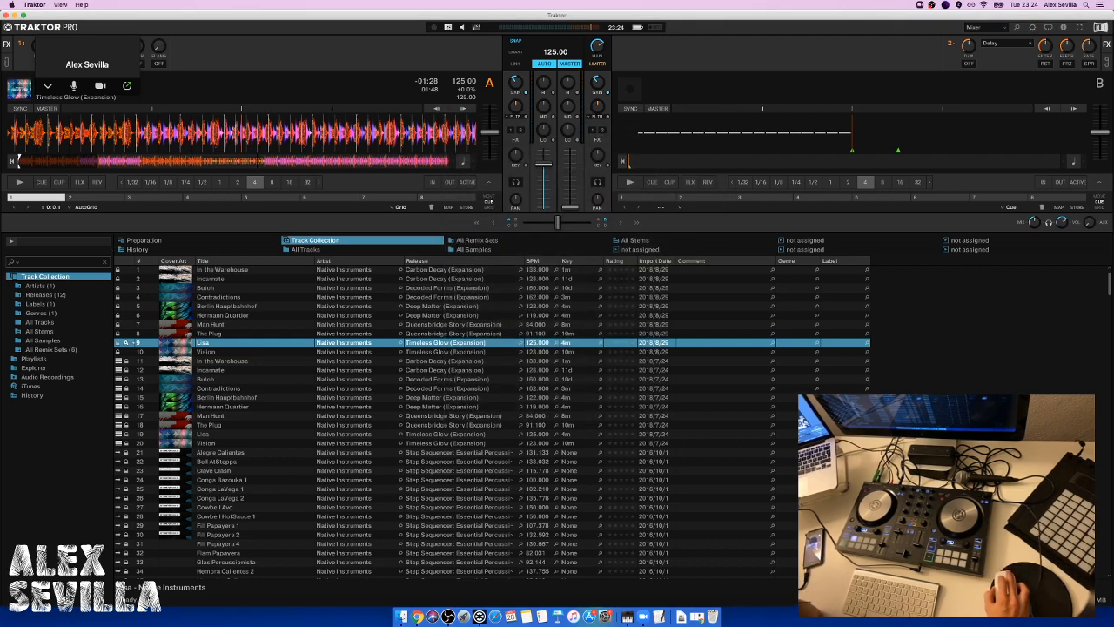